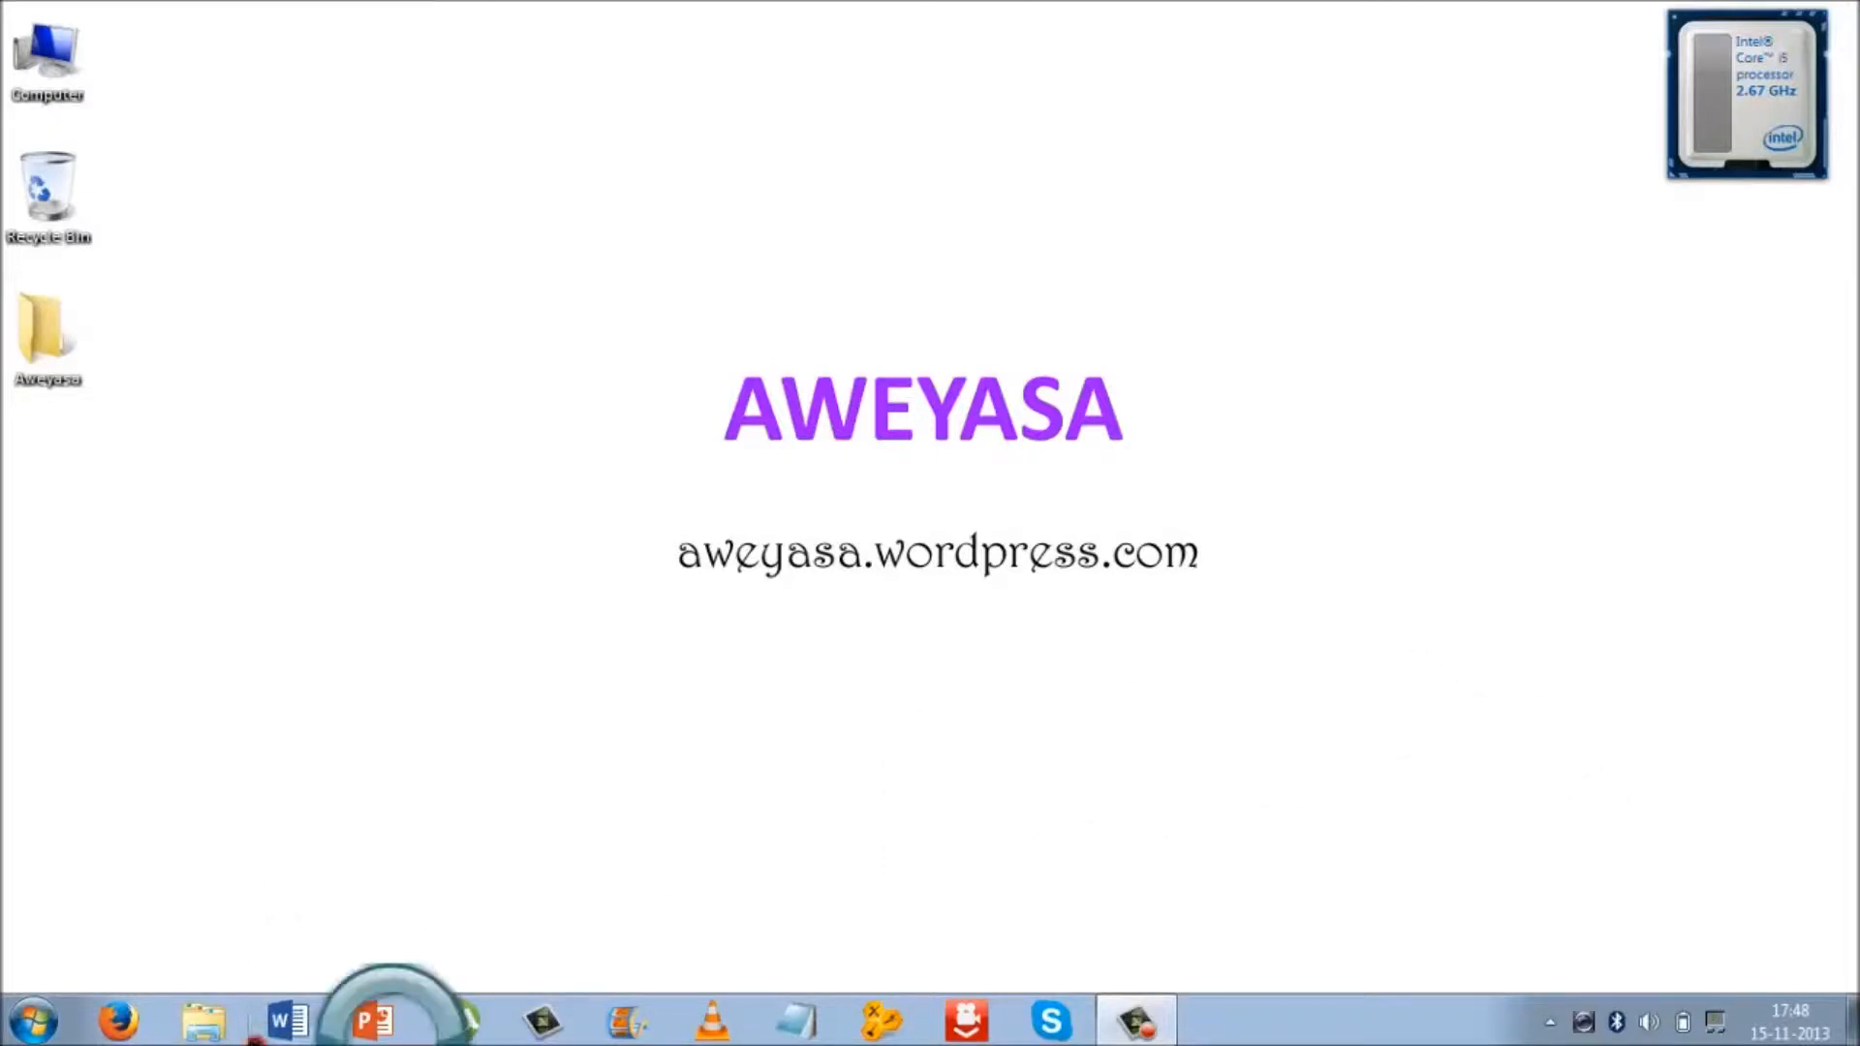
# Step: Launch Word from the taskbar and create a blank document
pyautogui.click(286, 1020)
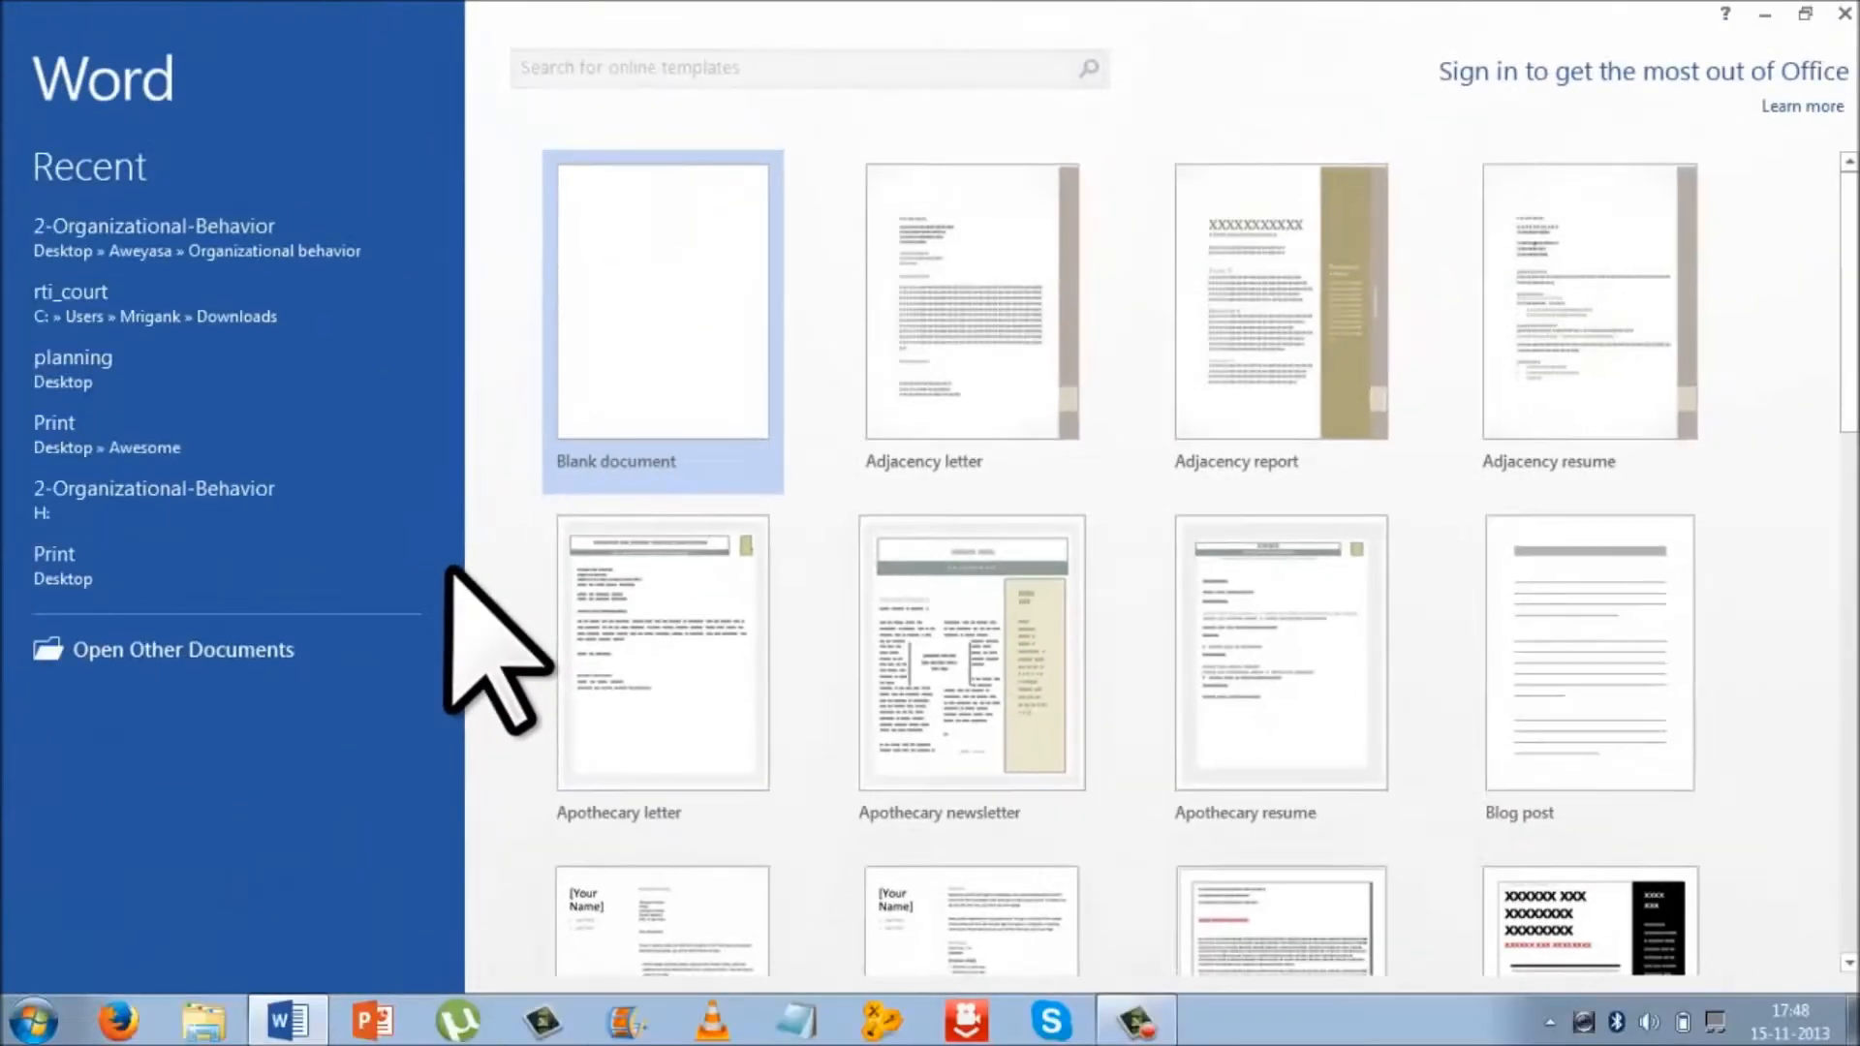
pyautogui.click(662, 305)
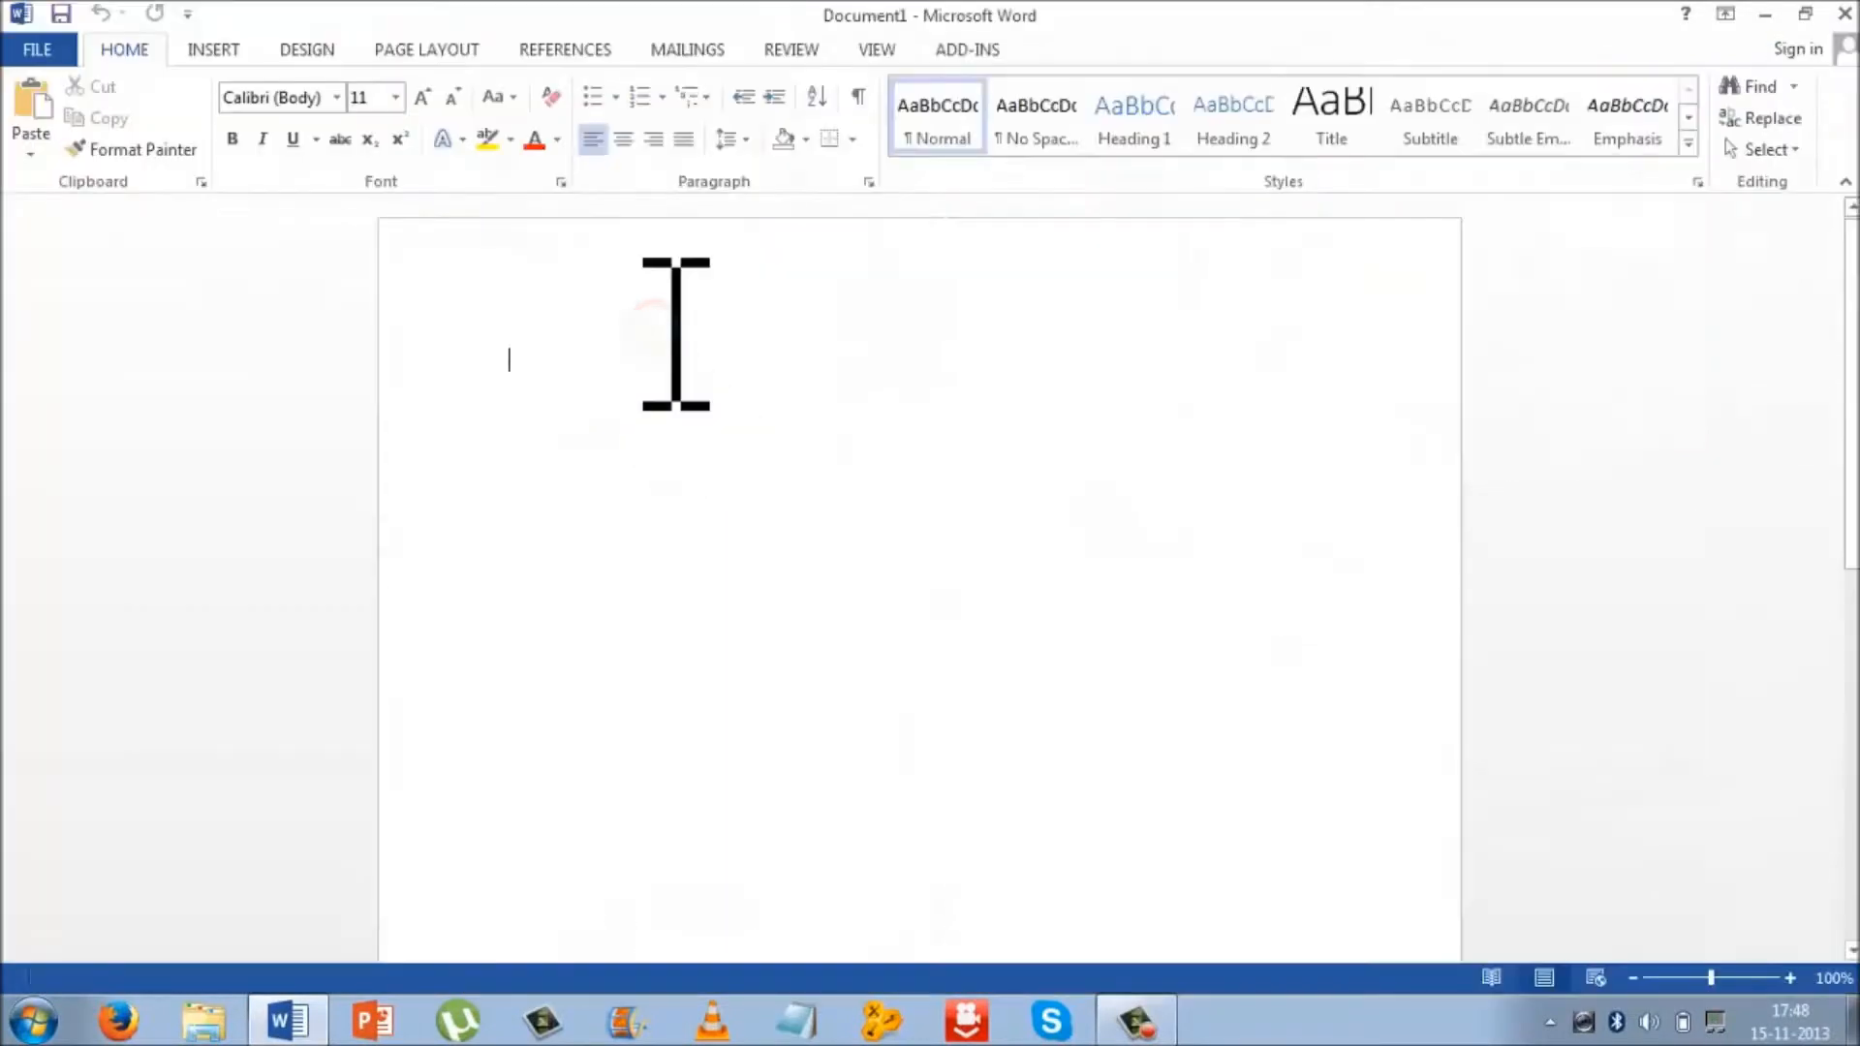
# Step: Type 'This is an example' as the first line of the document
pyautogui.write('This is an e')
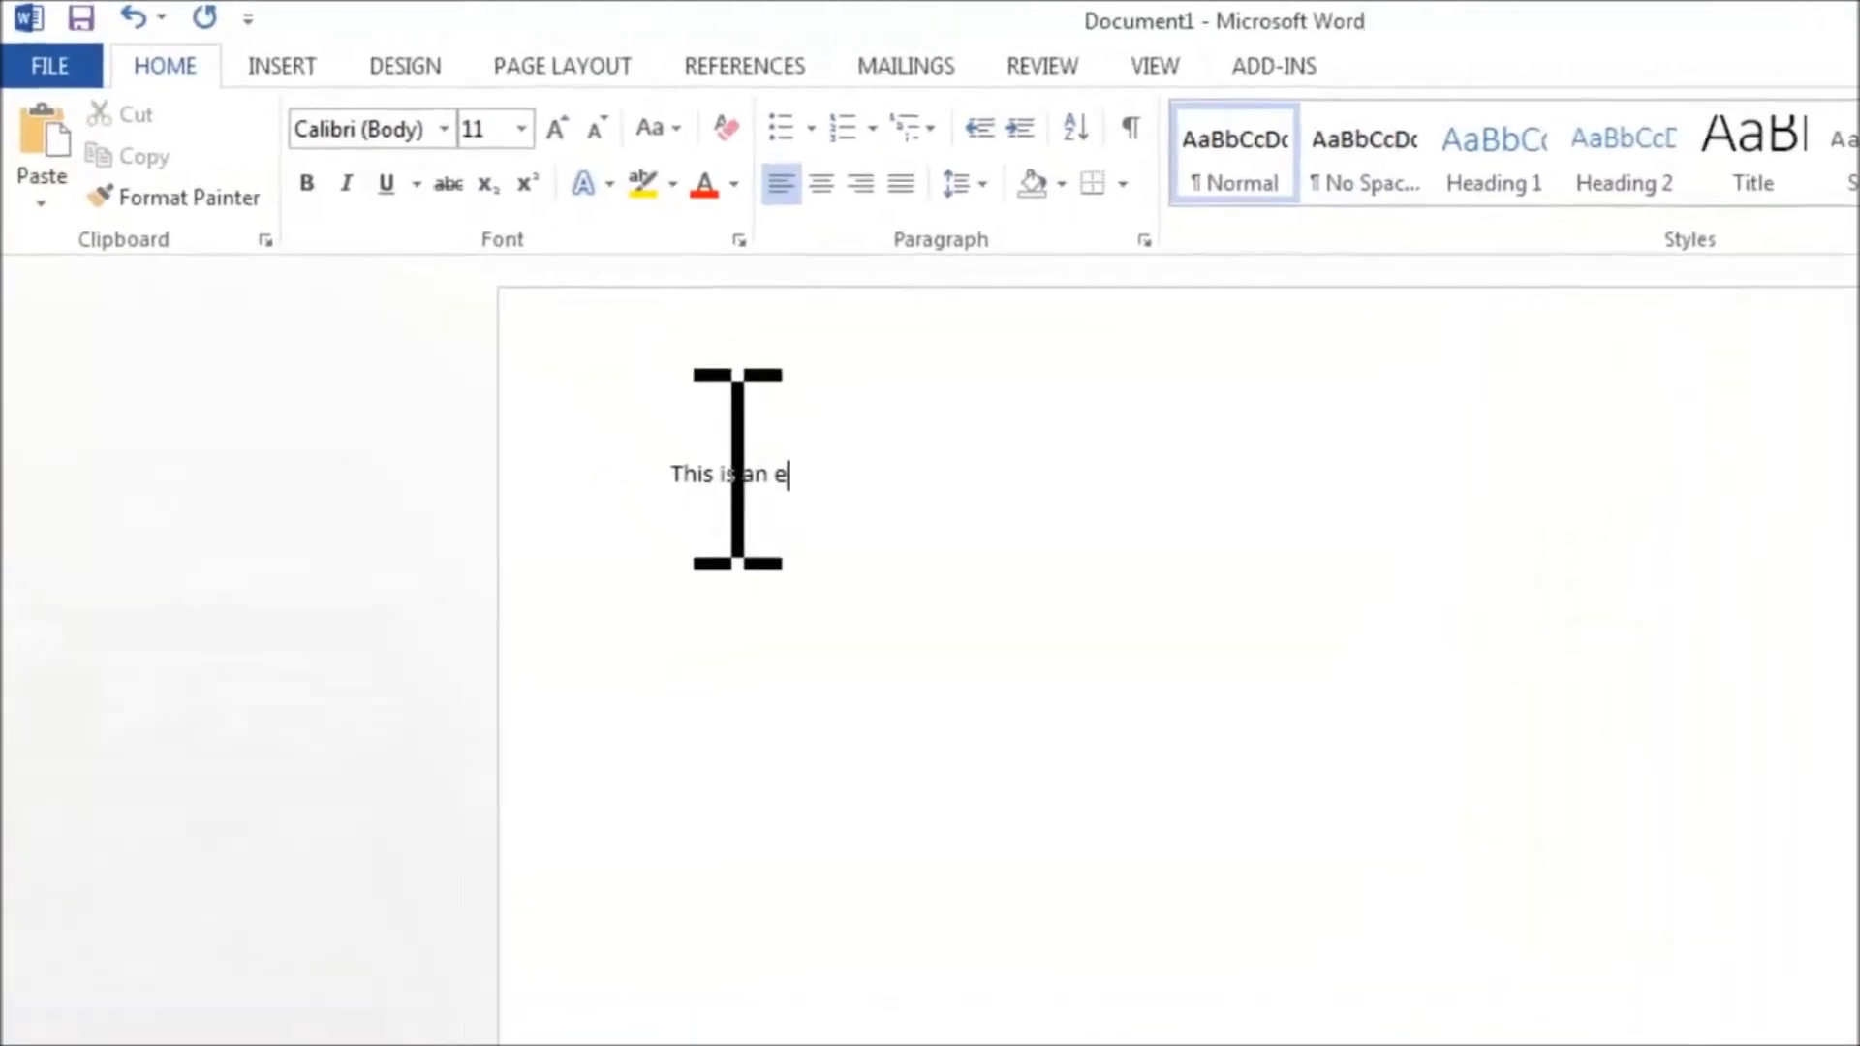
pyautogui.write('xample')
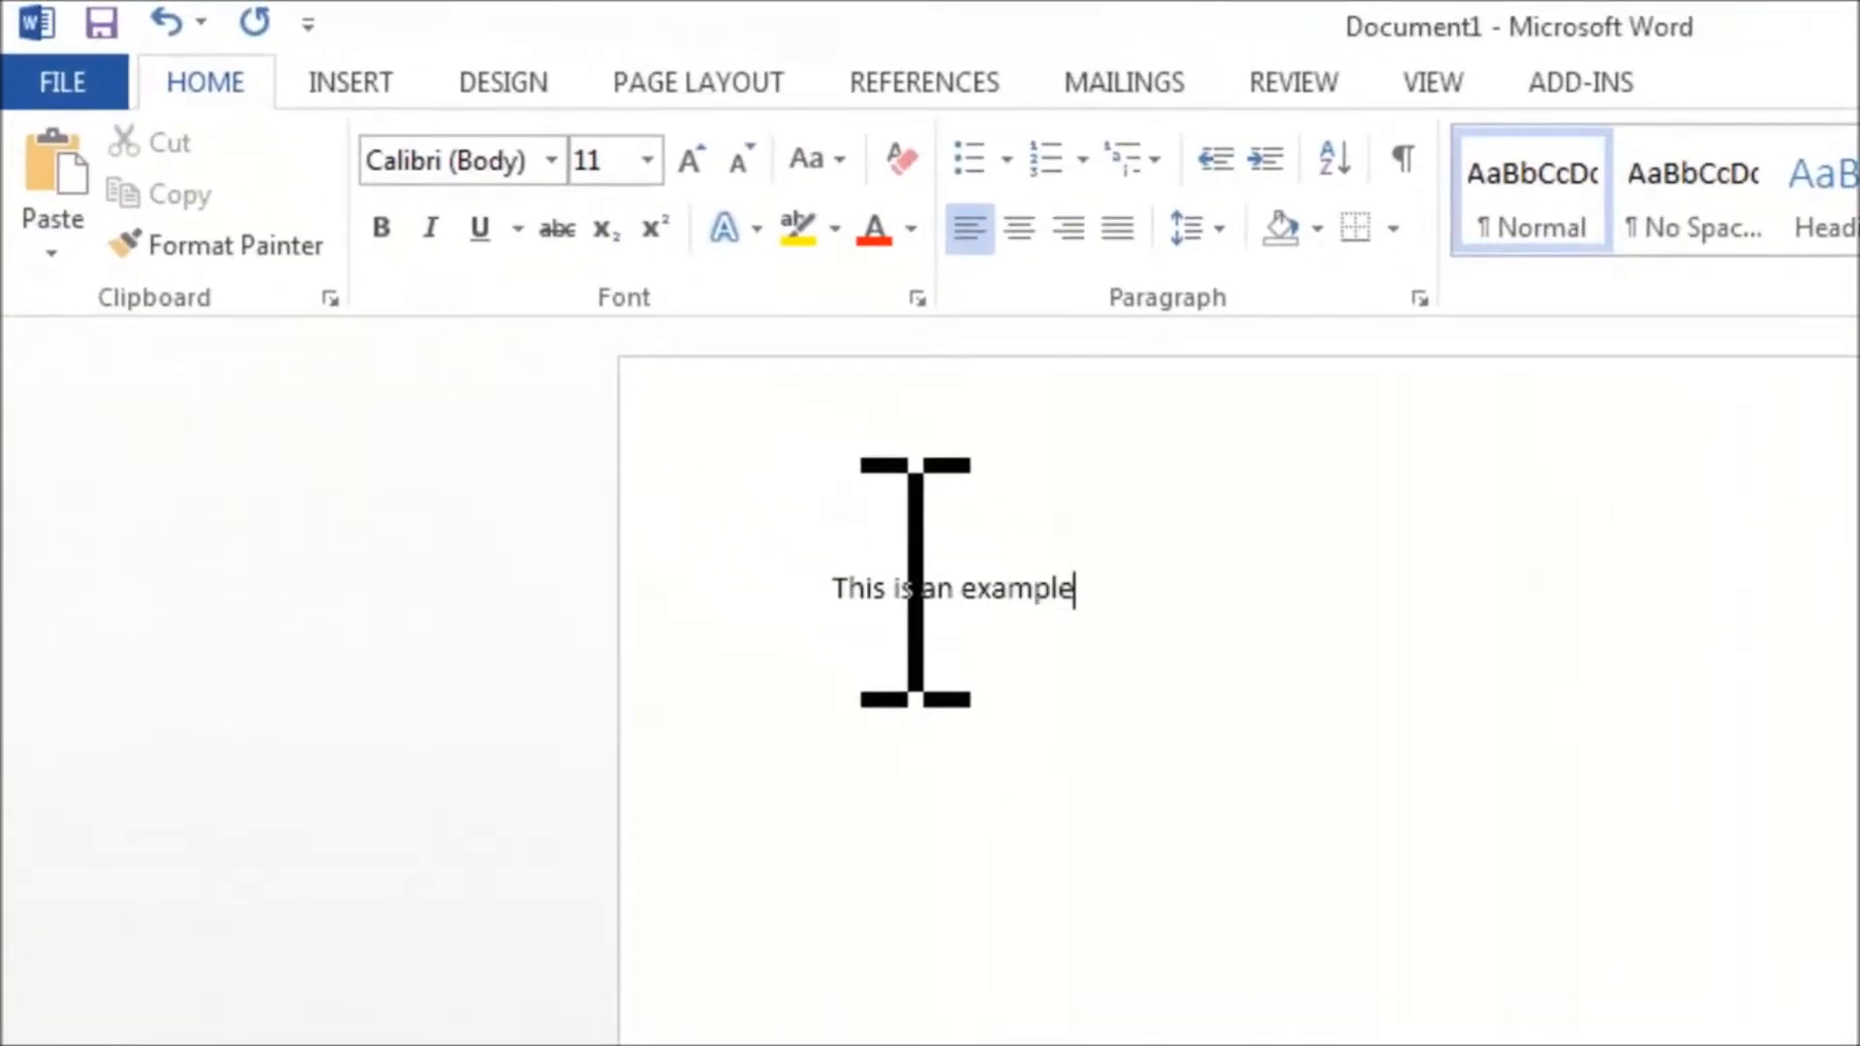
pyautogui.click(350, 82)
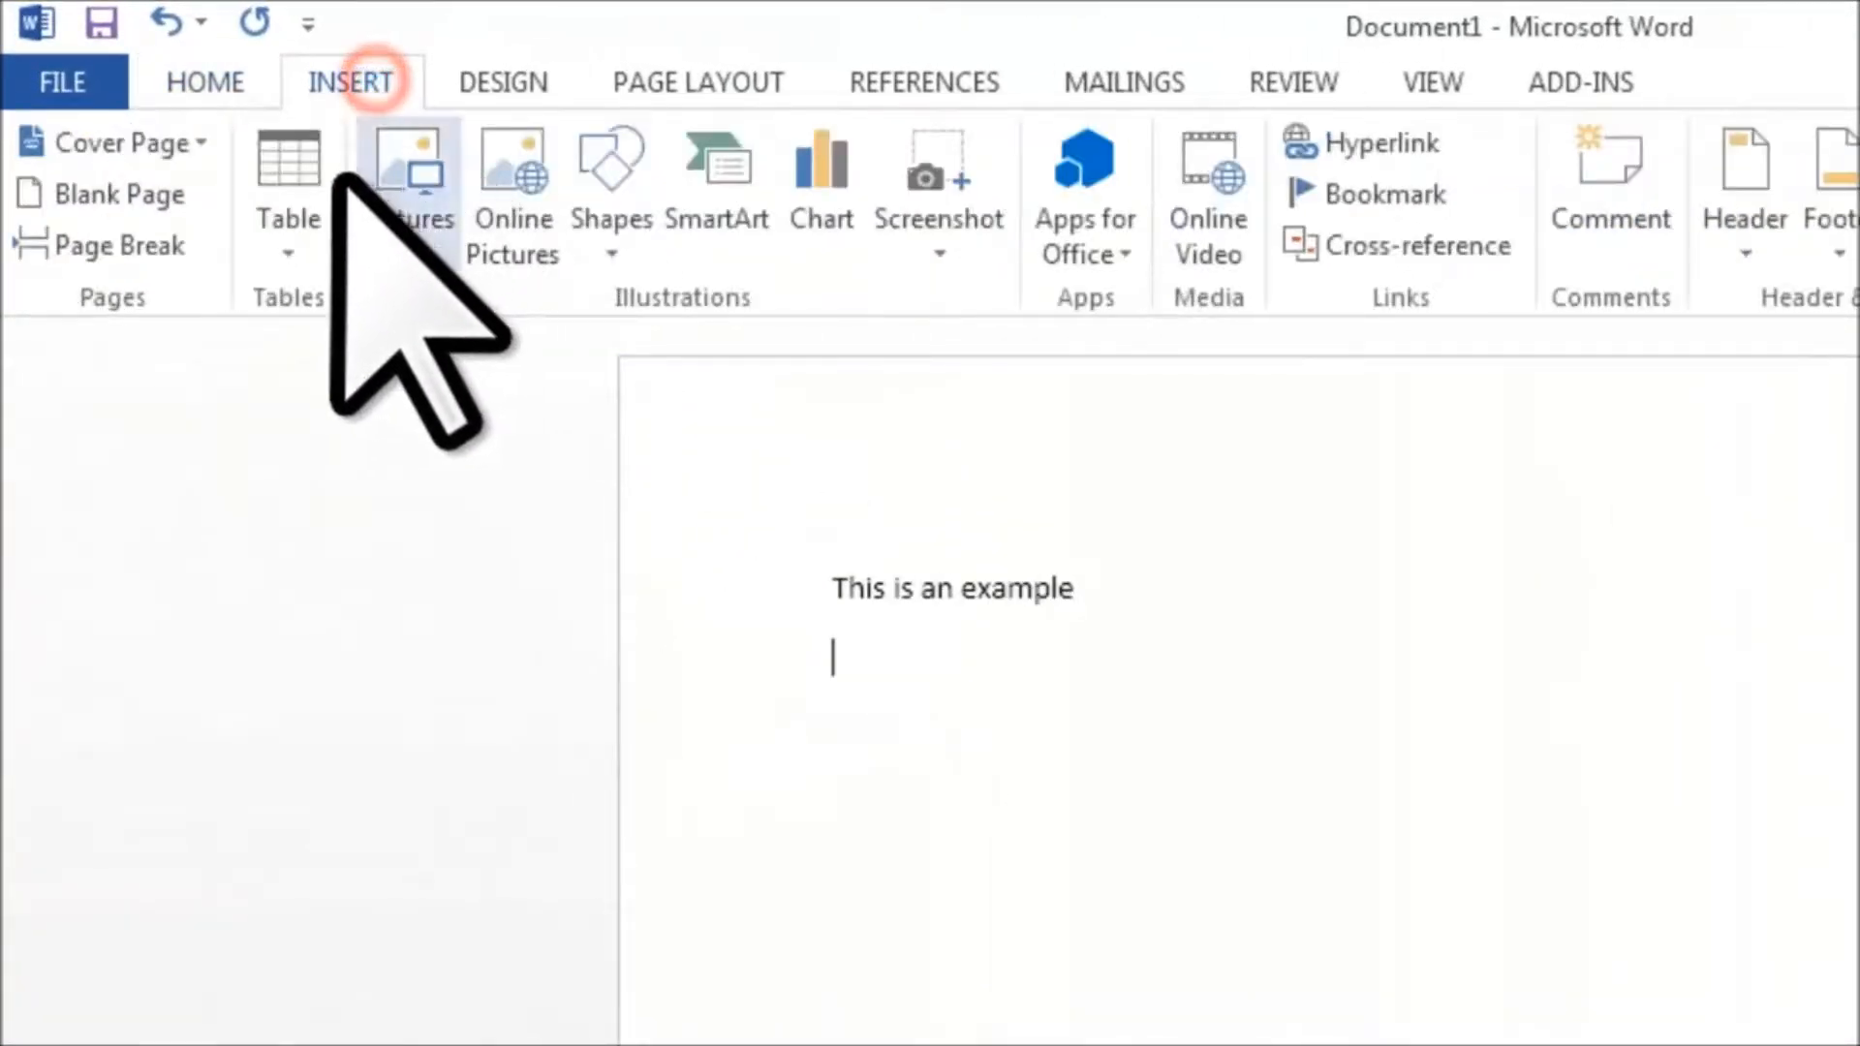
# Step: Insert the portrait photo from Desktop > Aweyasa and apply a rounded-corner picture style
pyautogui.click(410, 168)
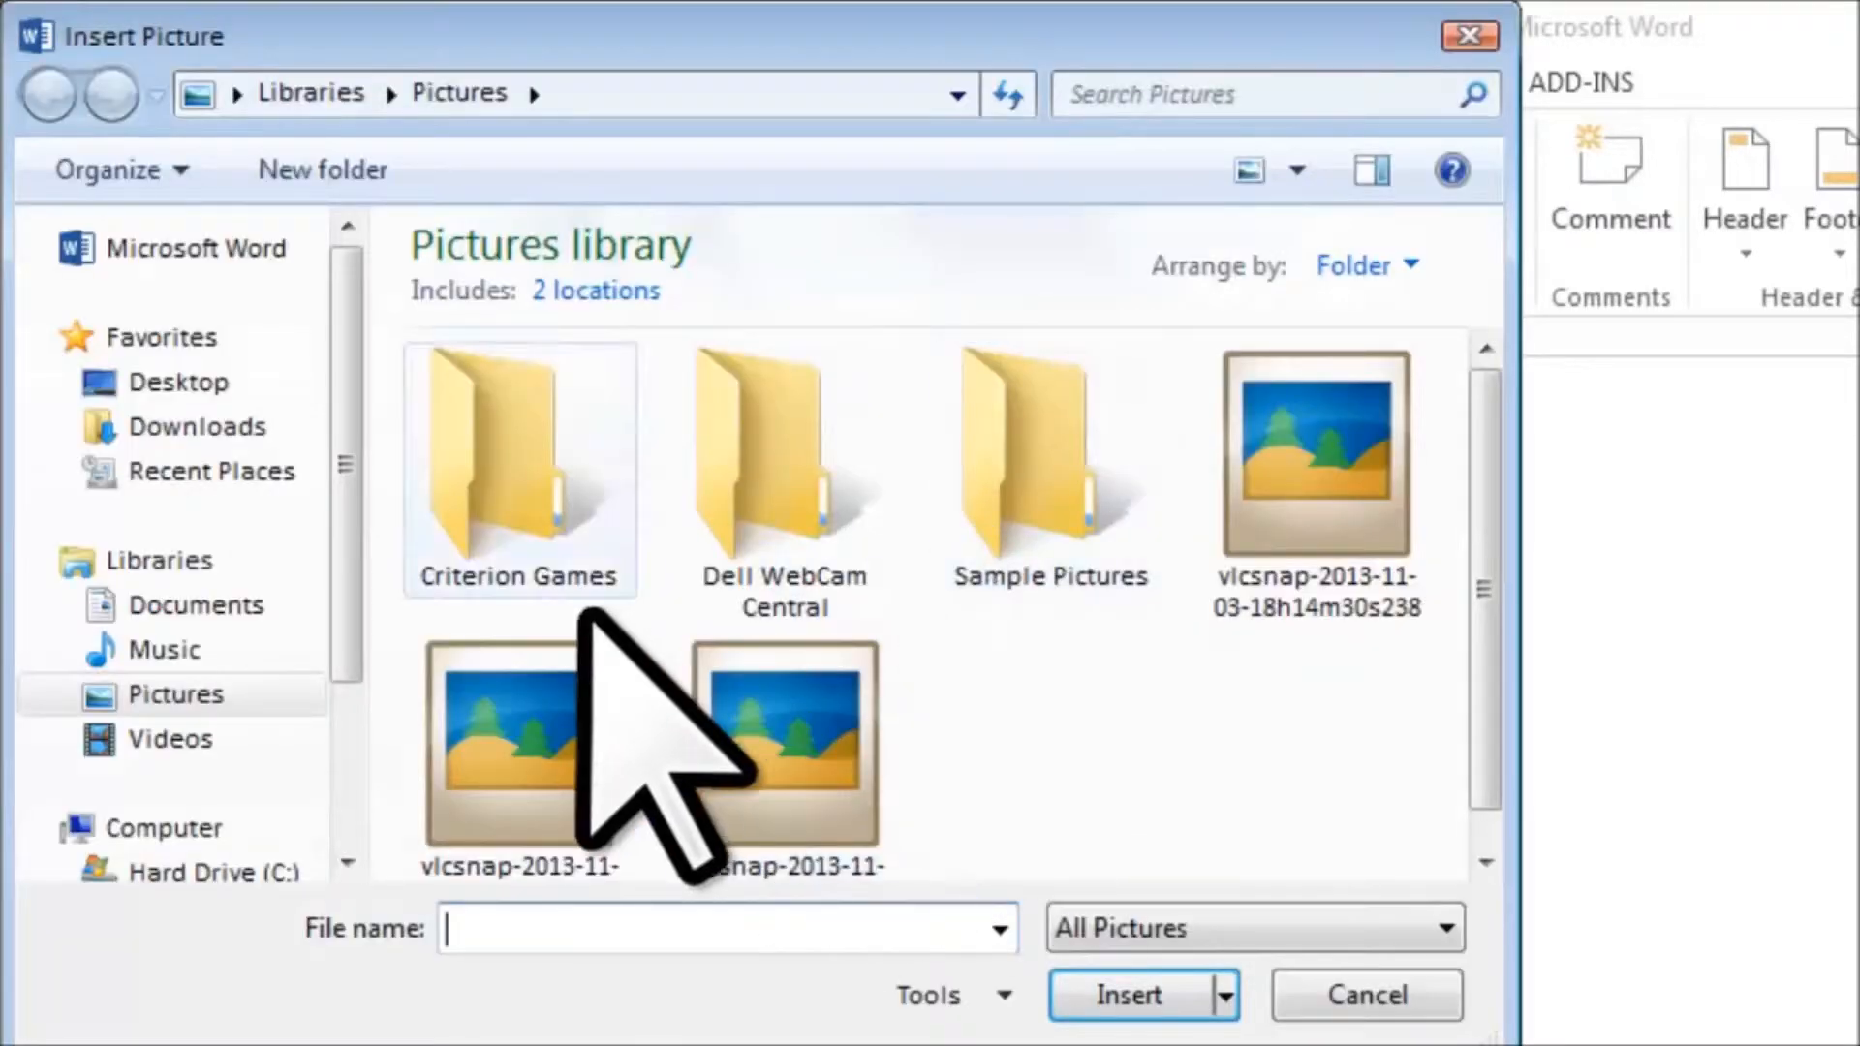
pyautogui.click(178, 382)
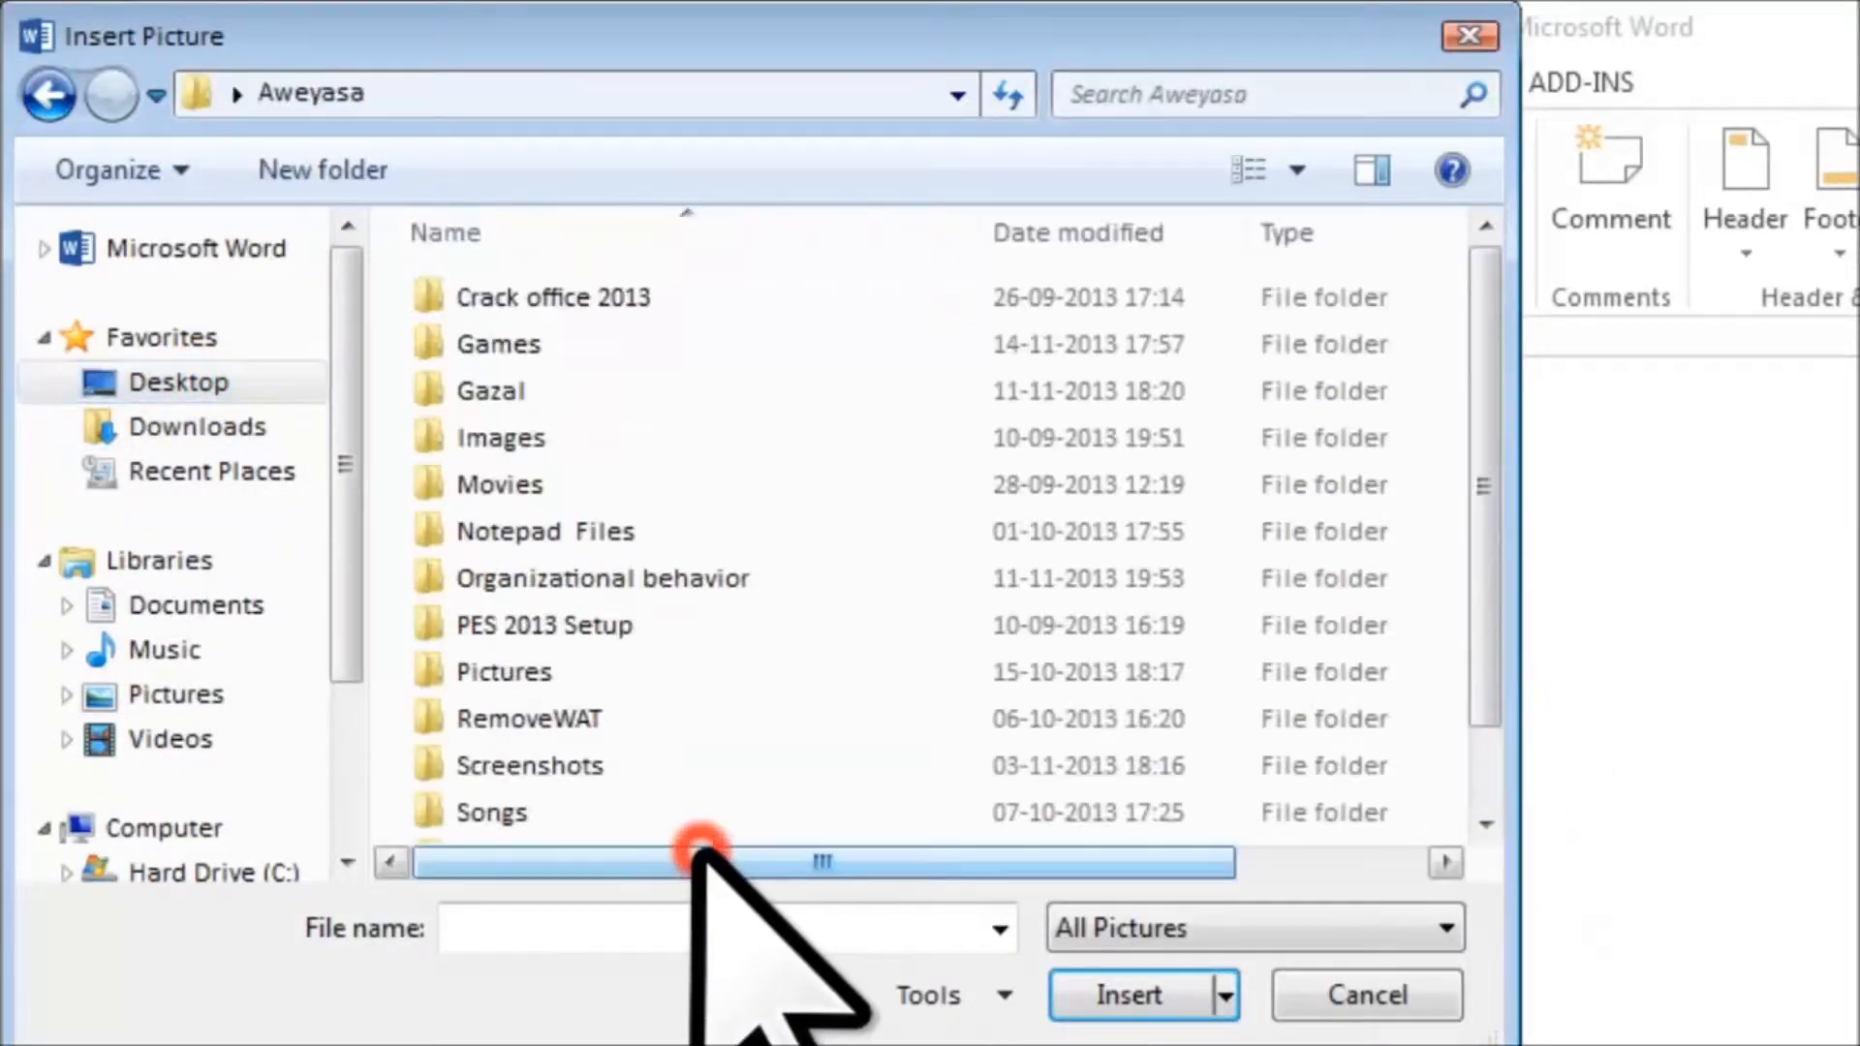
pyautogui.doubleClick(503, 671)
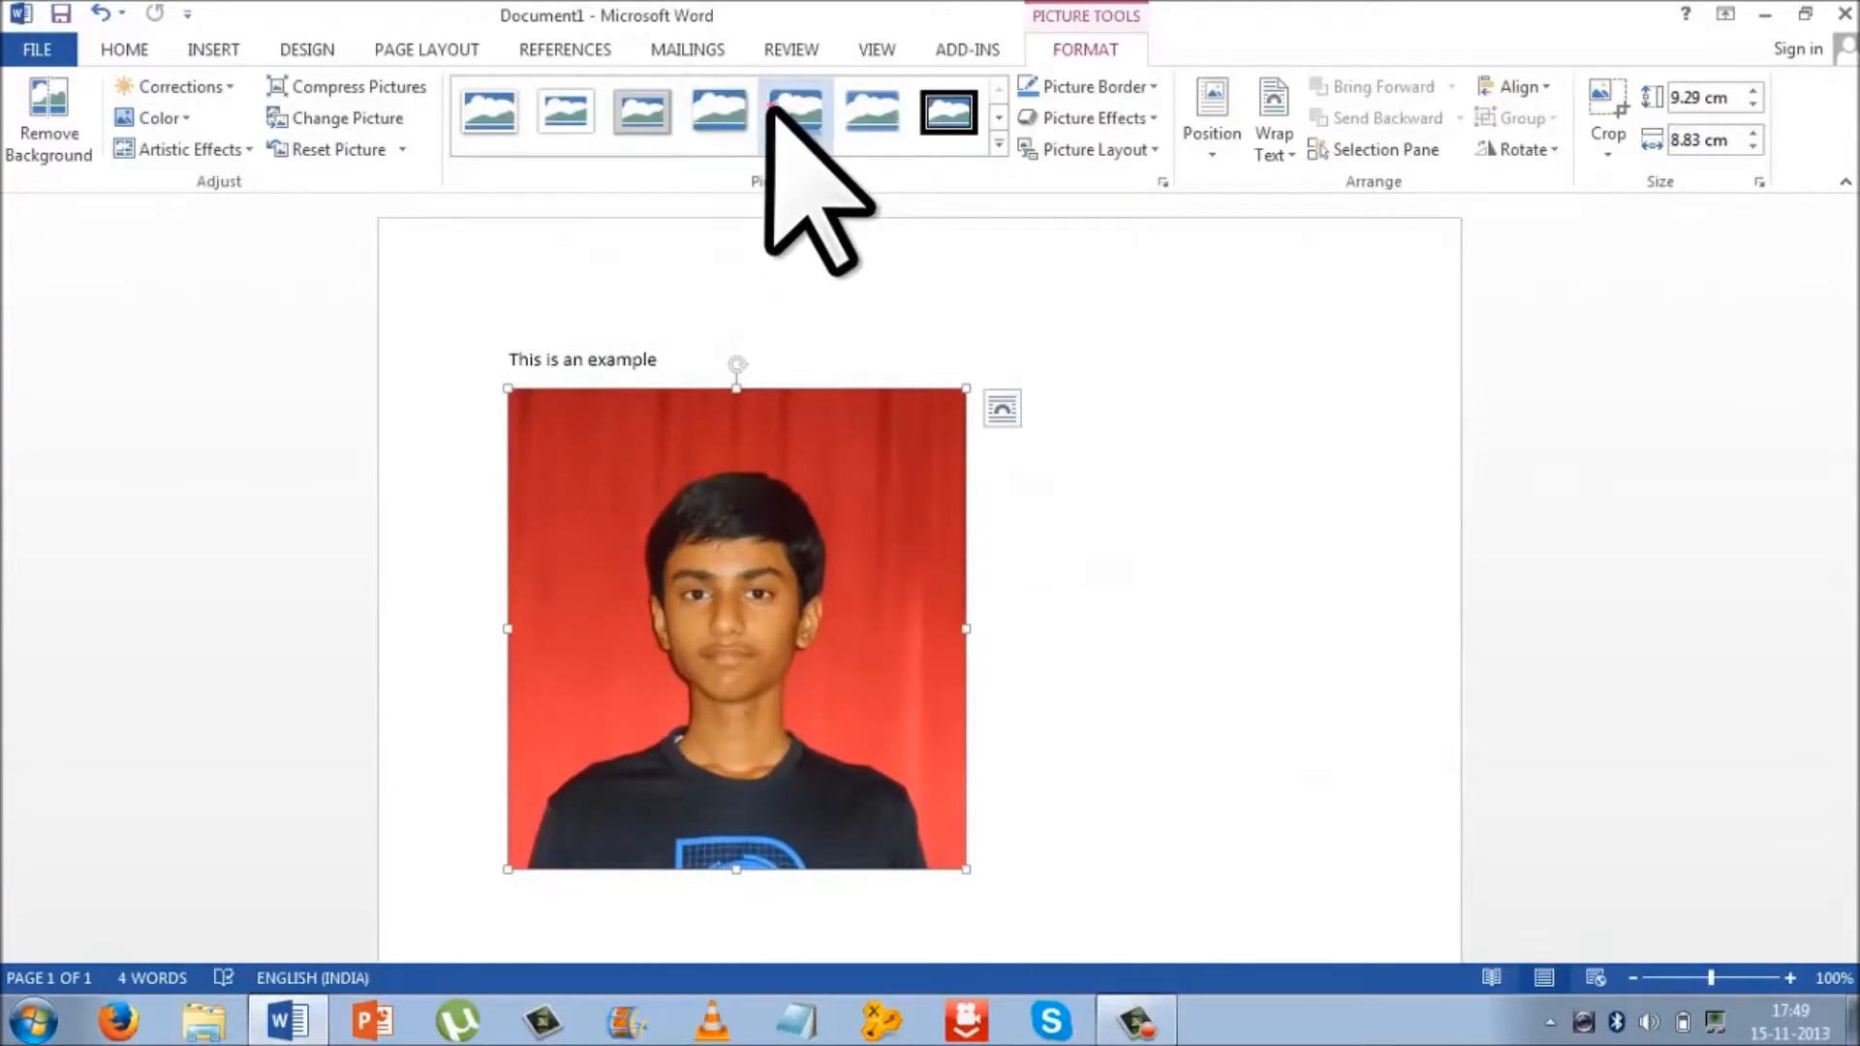
pyautogui.click(779, 111)
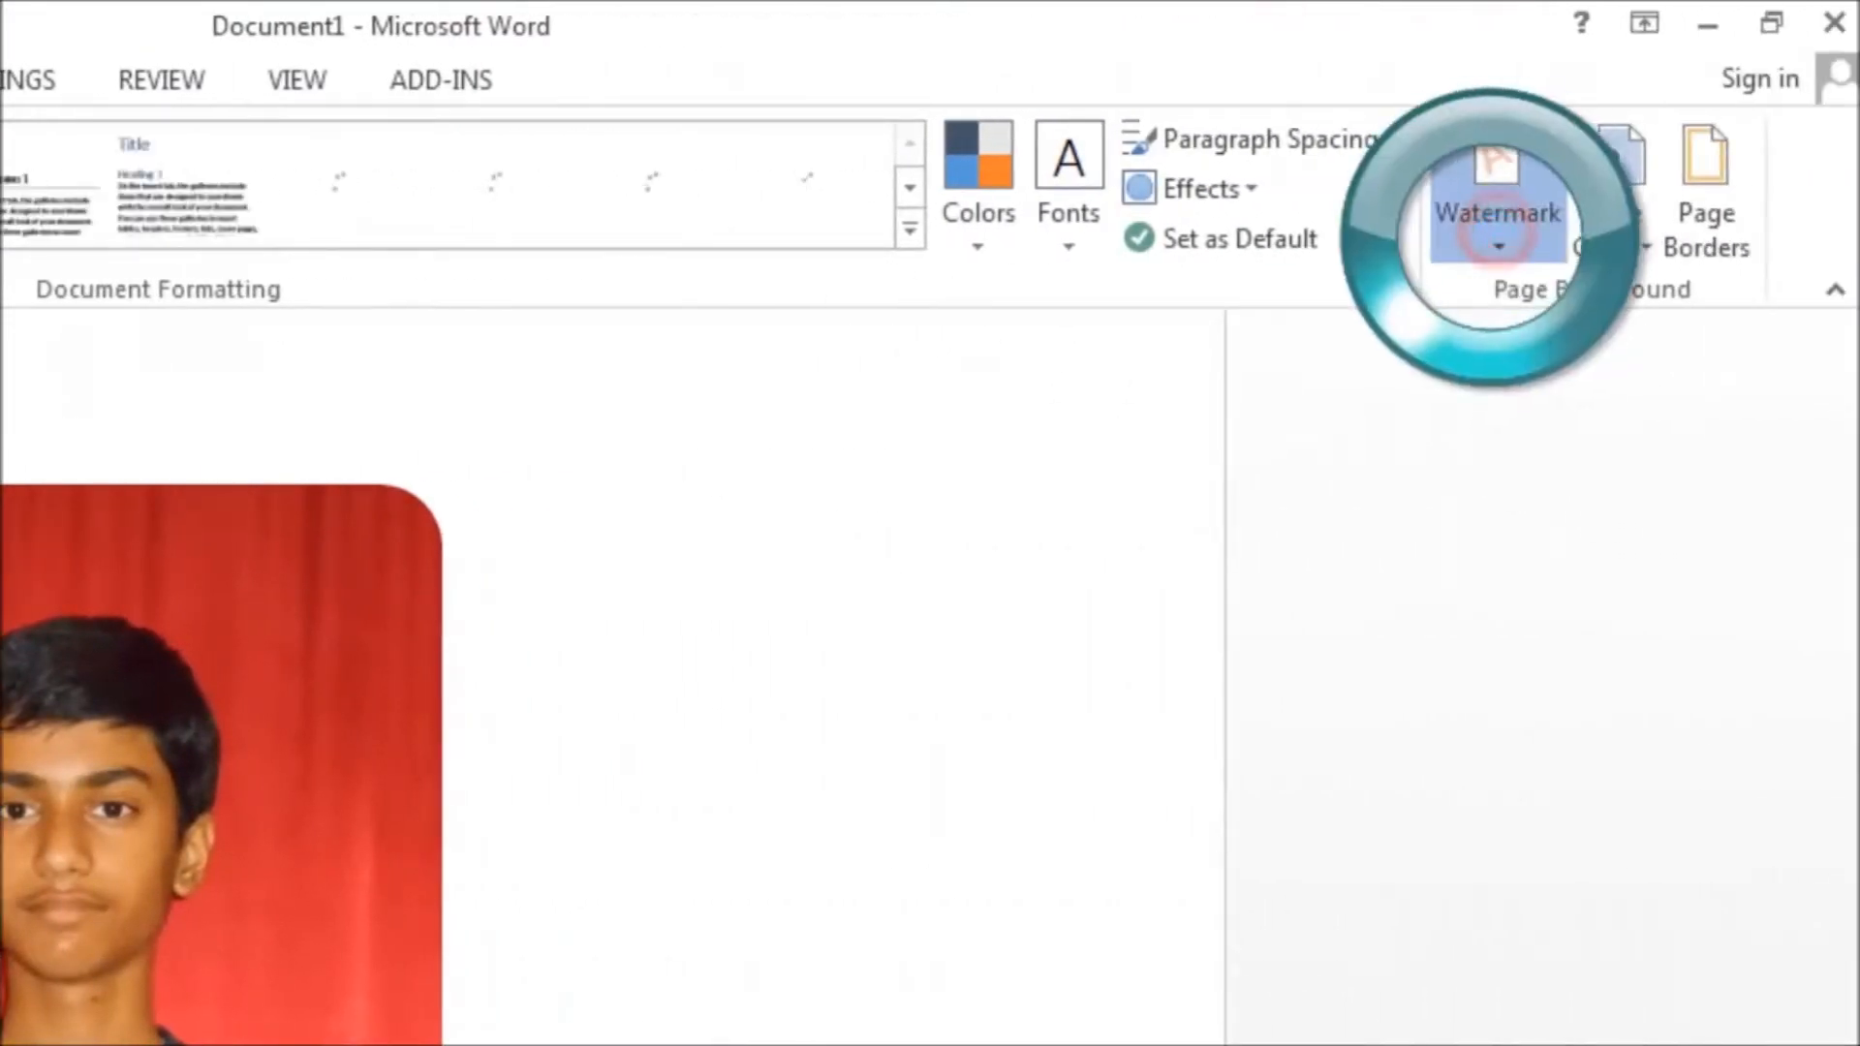
# Step: Add a custom diagonal text watermark reading 'Like and Subscrine'
pyautogui.click(1497, 216)
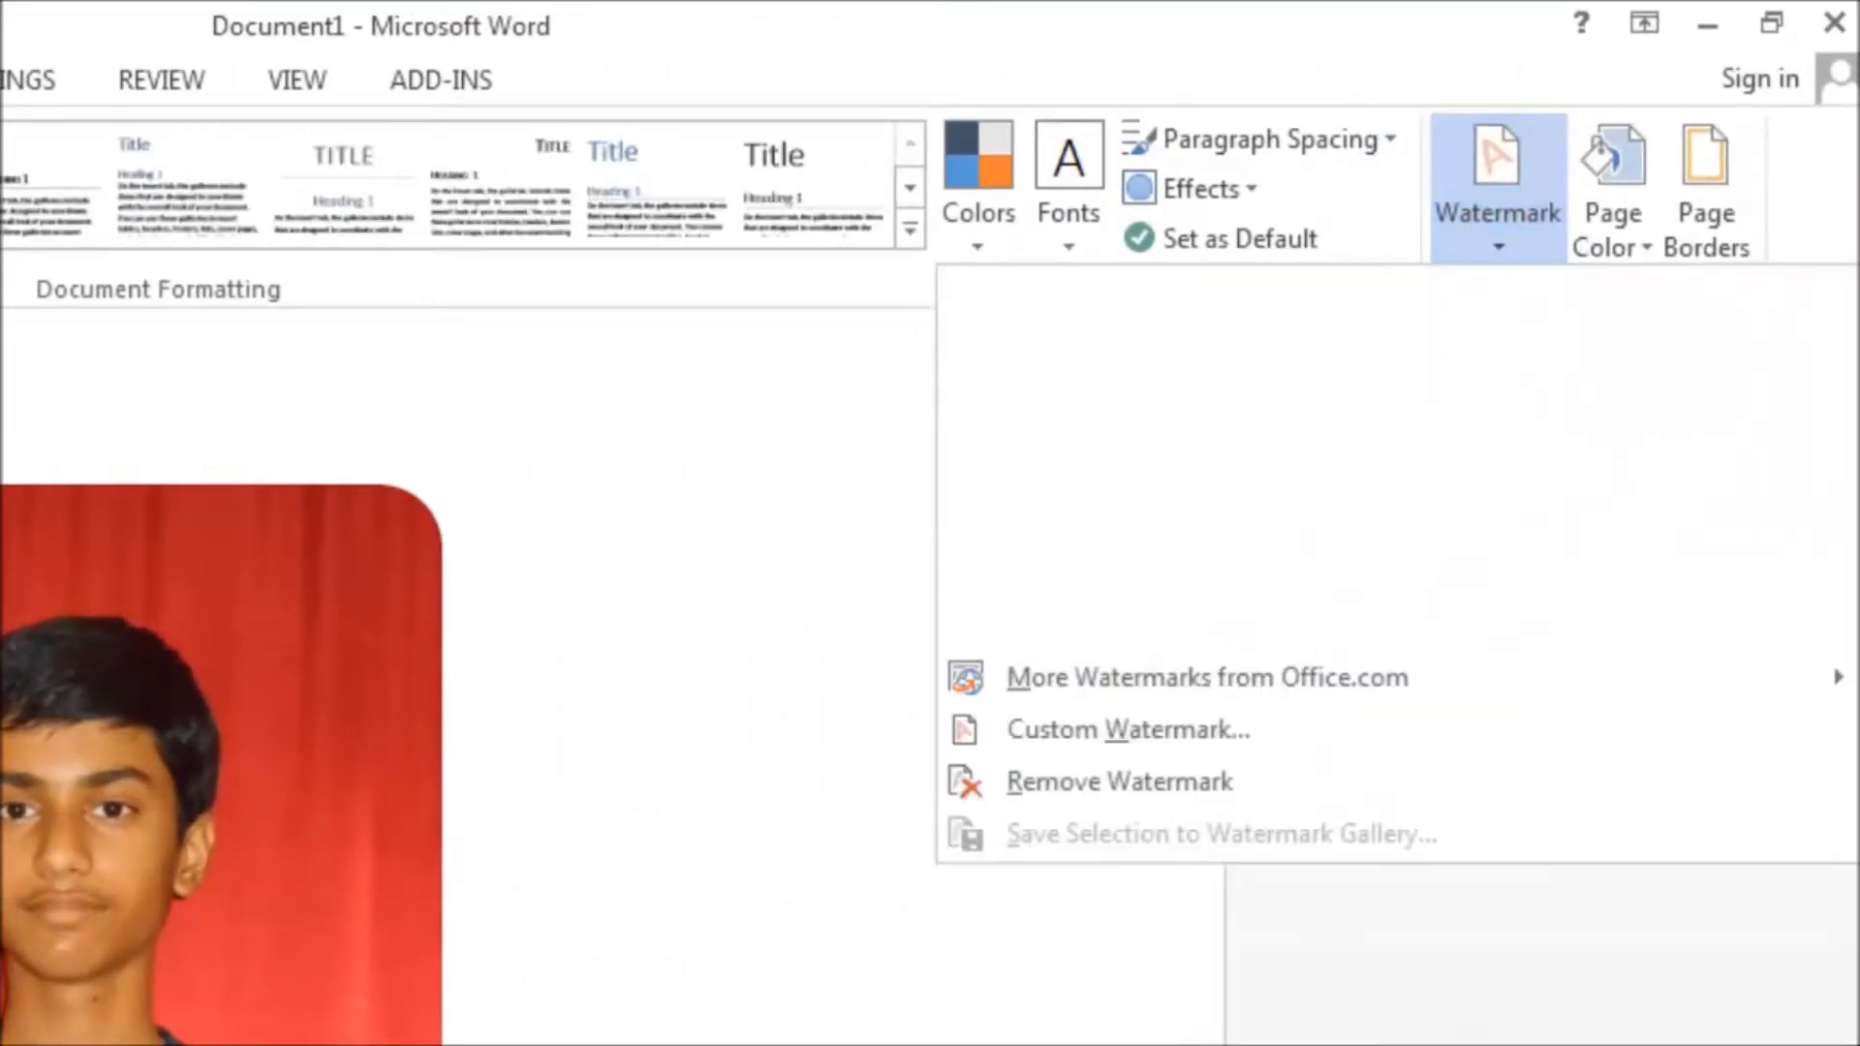
pyautogui.moveTo(1127, 795)
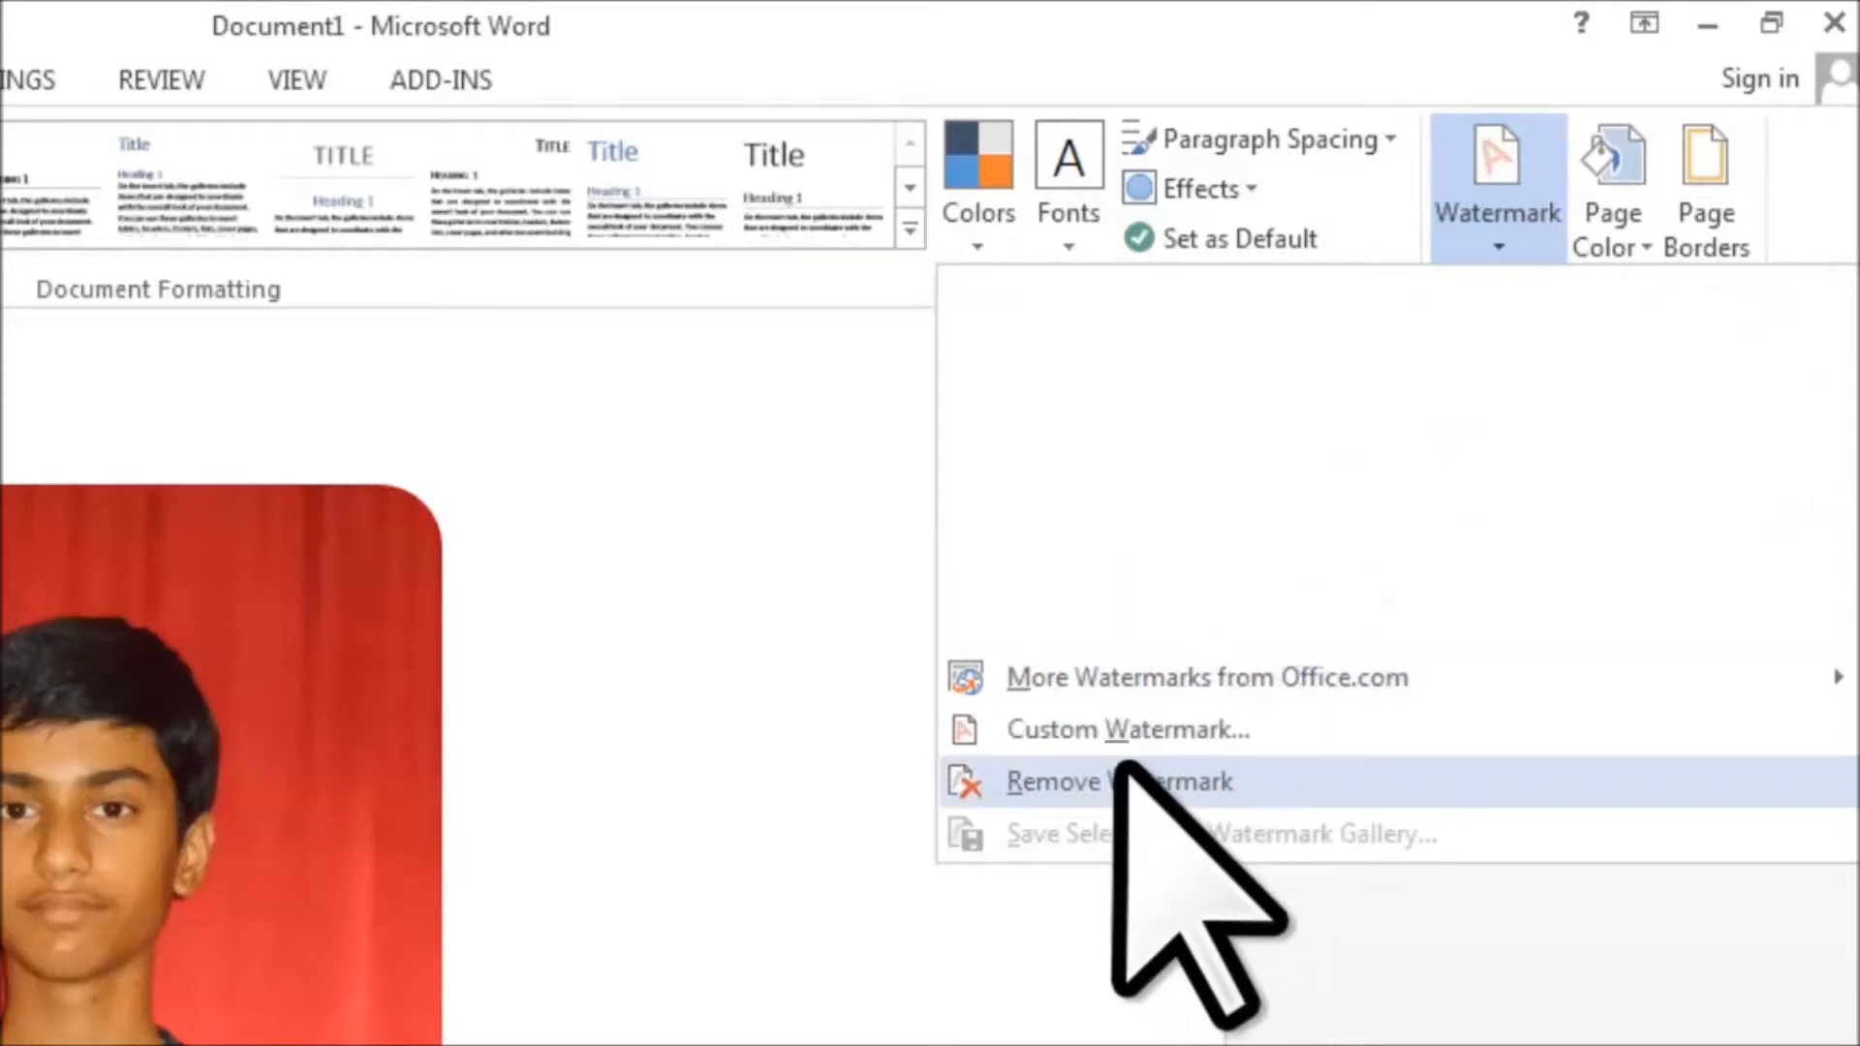
pyautogui.click(1124, 729)
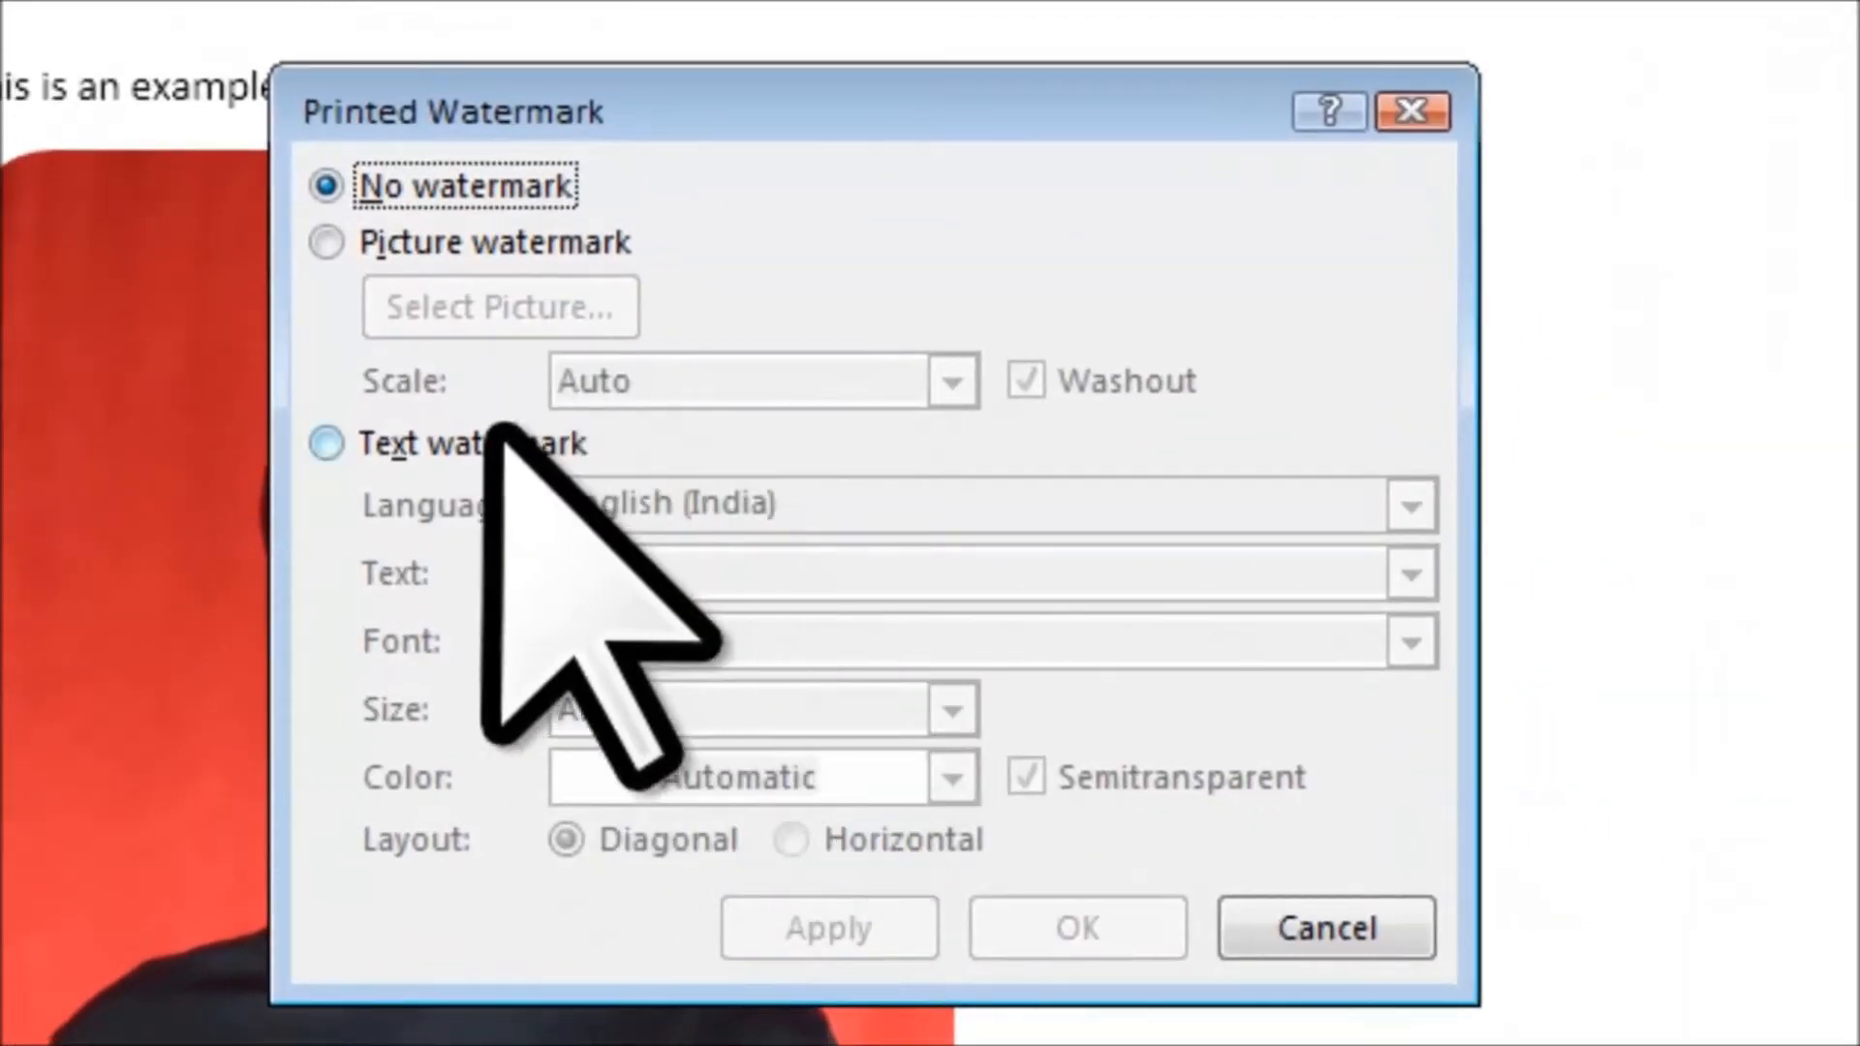
pyautogui.click(325, 442)
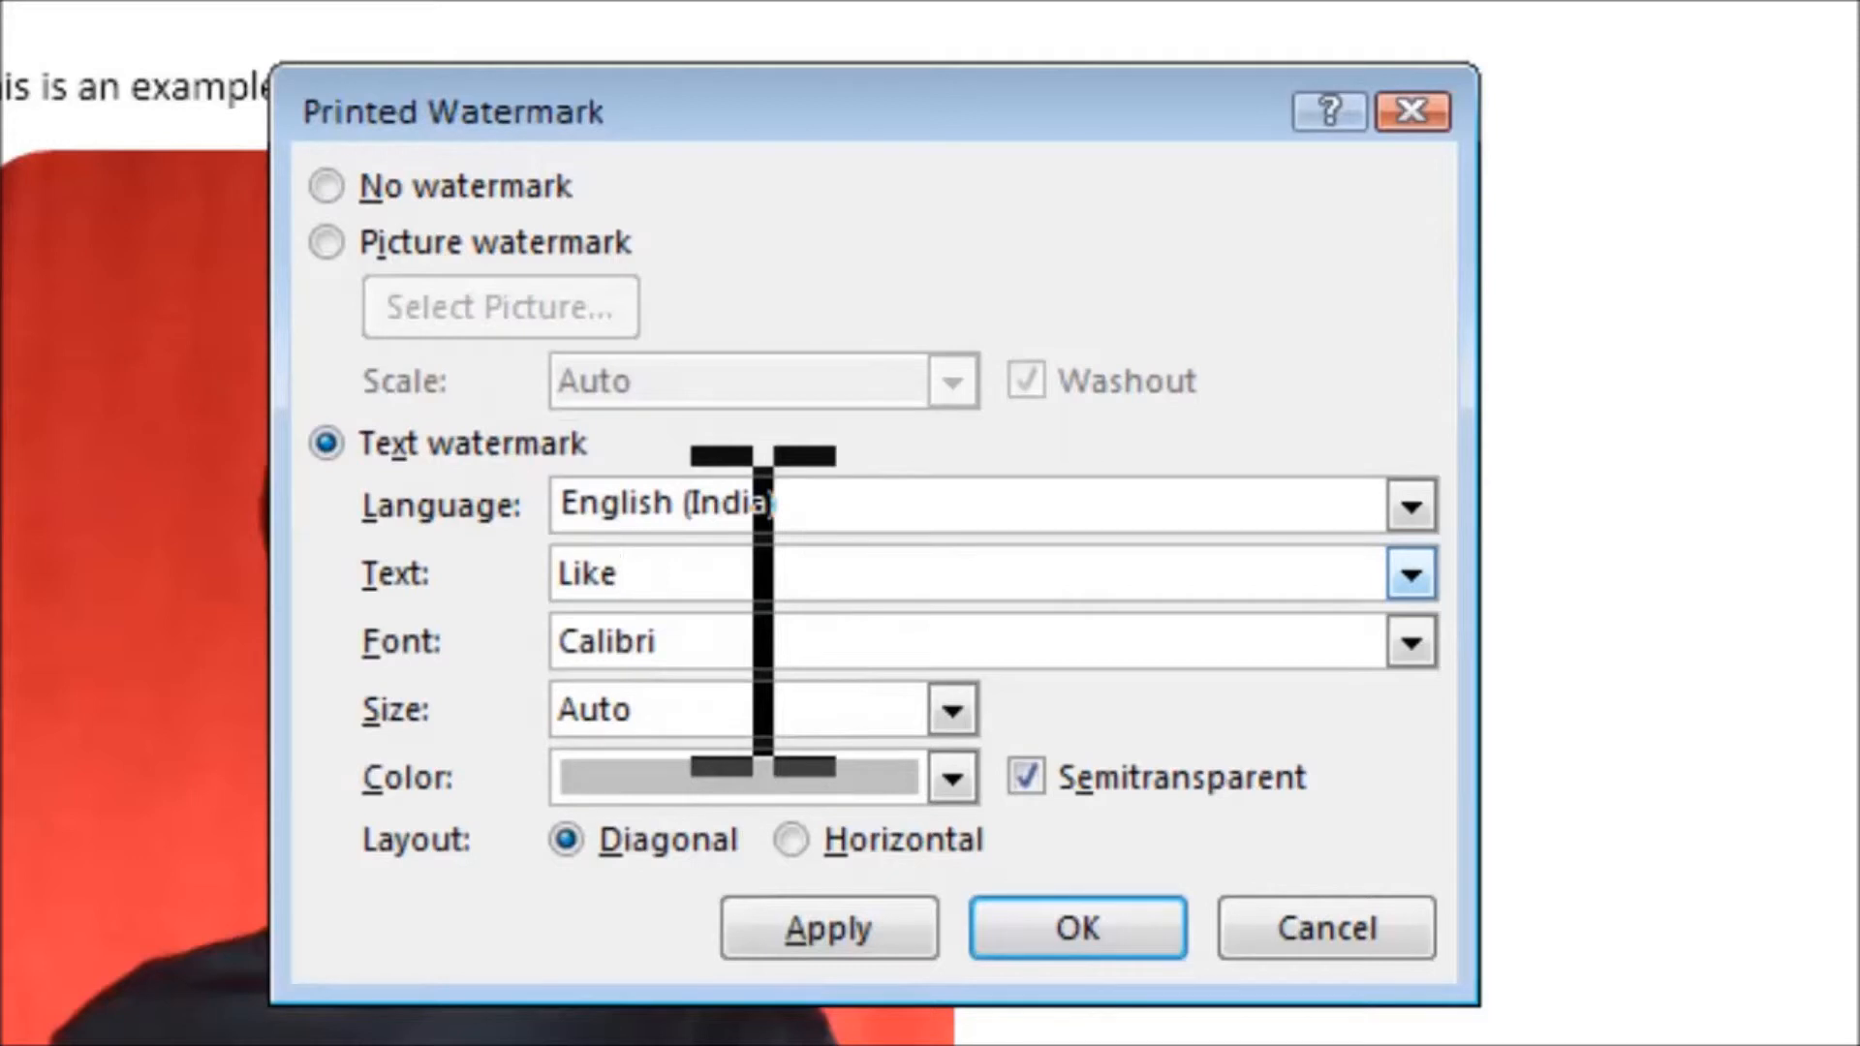
pyautogui.write('and Subscrine')
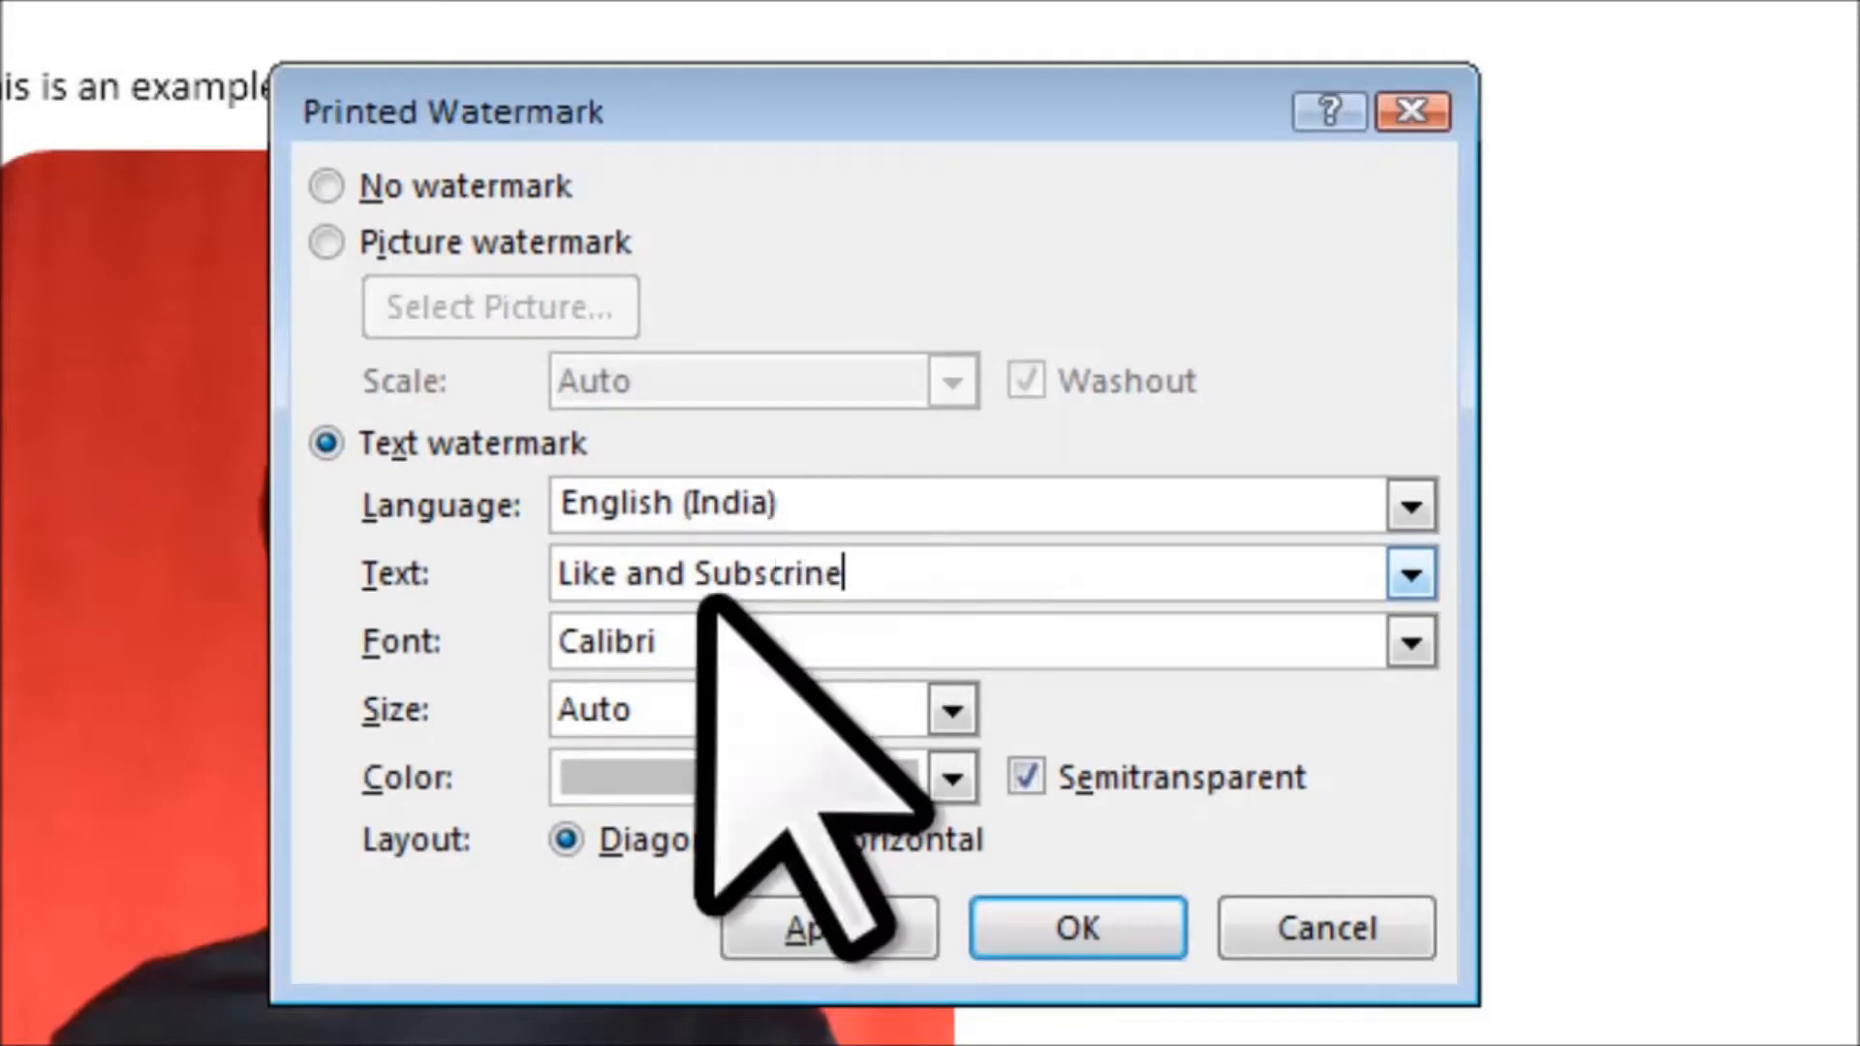
pyautogui.click(1075, 929)
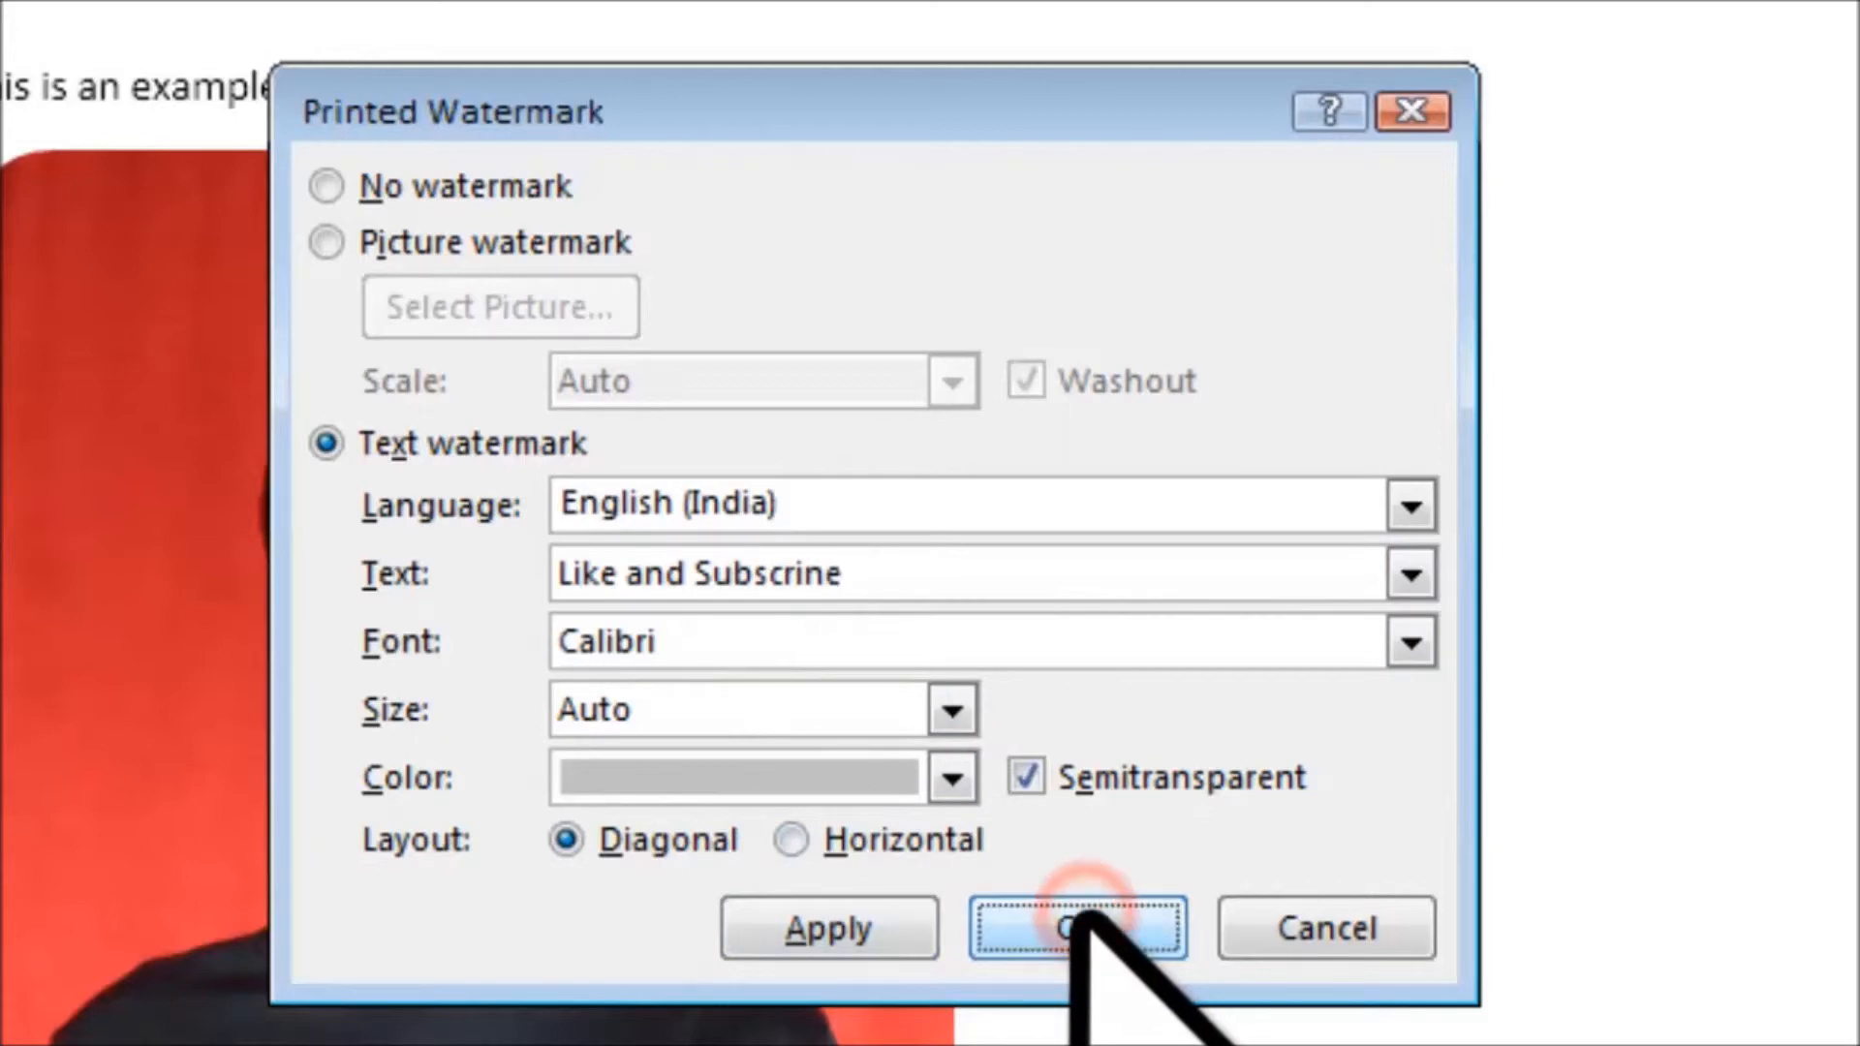
pyautogui.click(1075, 928)
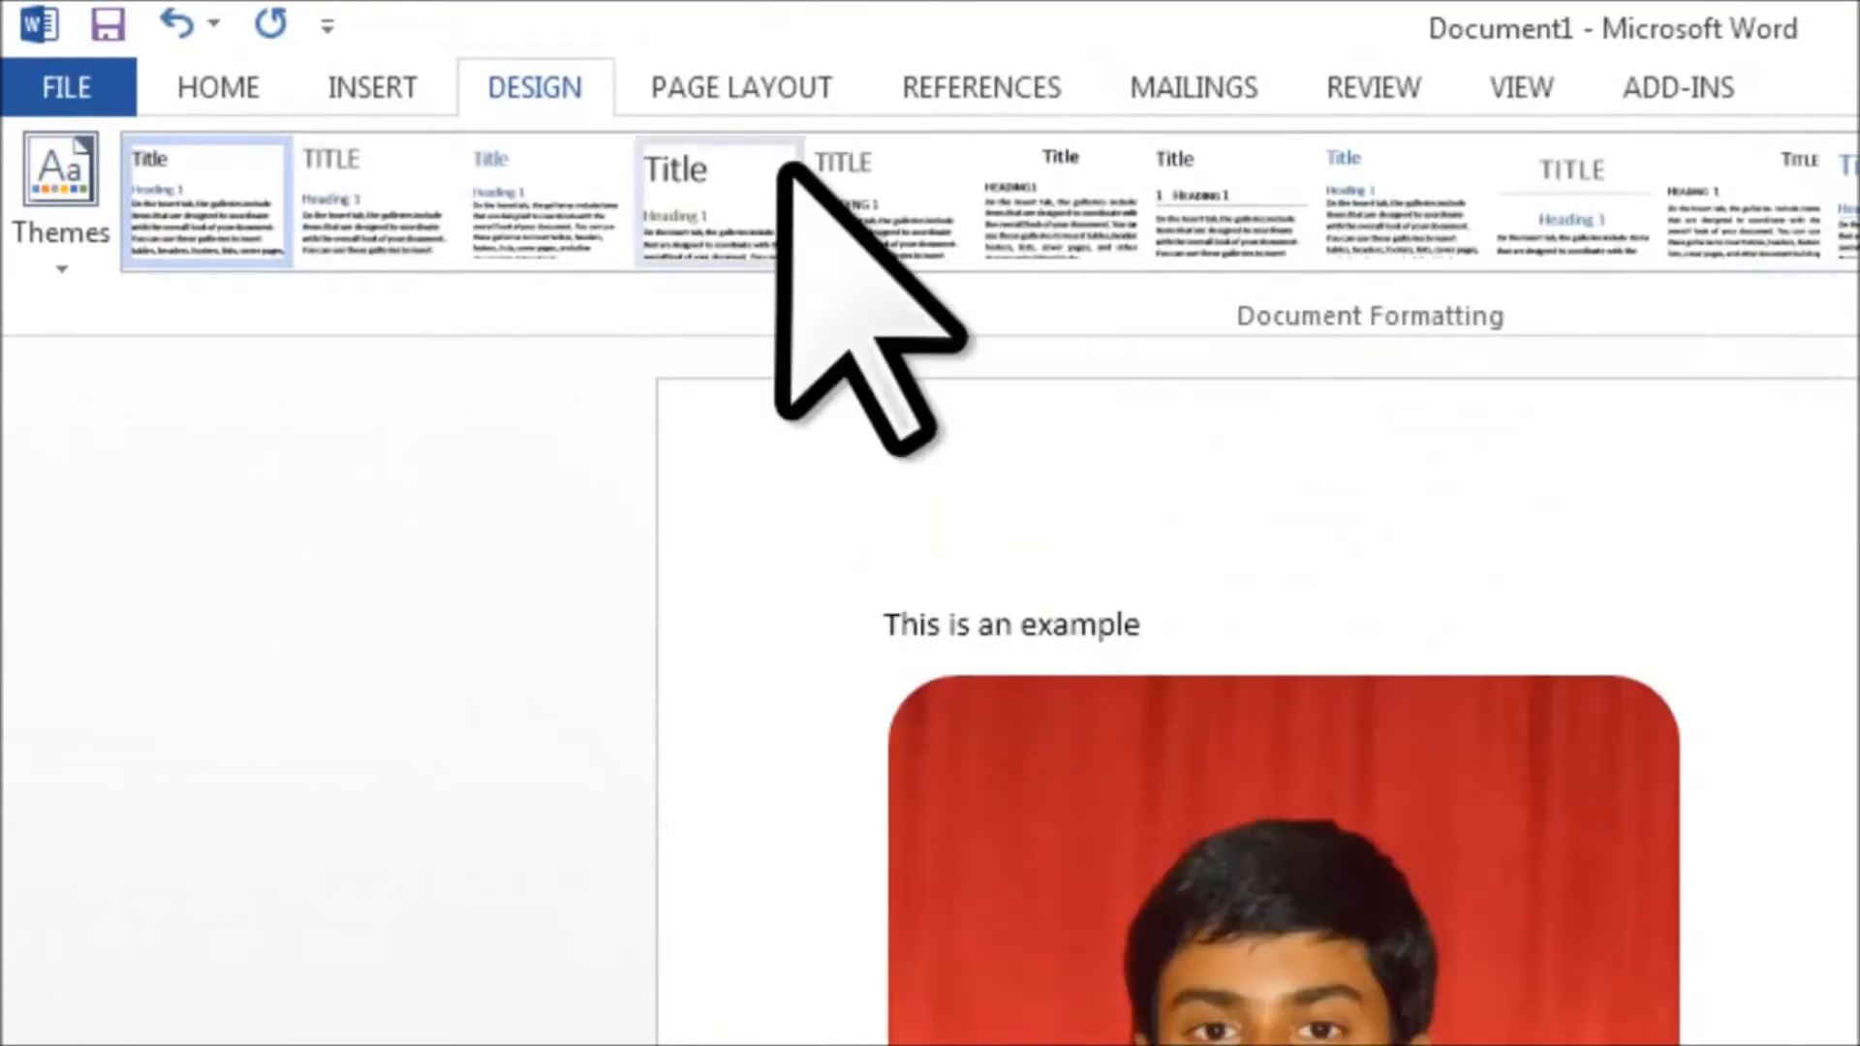
# Step: Open Save As from the File menu, browsing to the Desktop
pyautogui.click(65, 87)
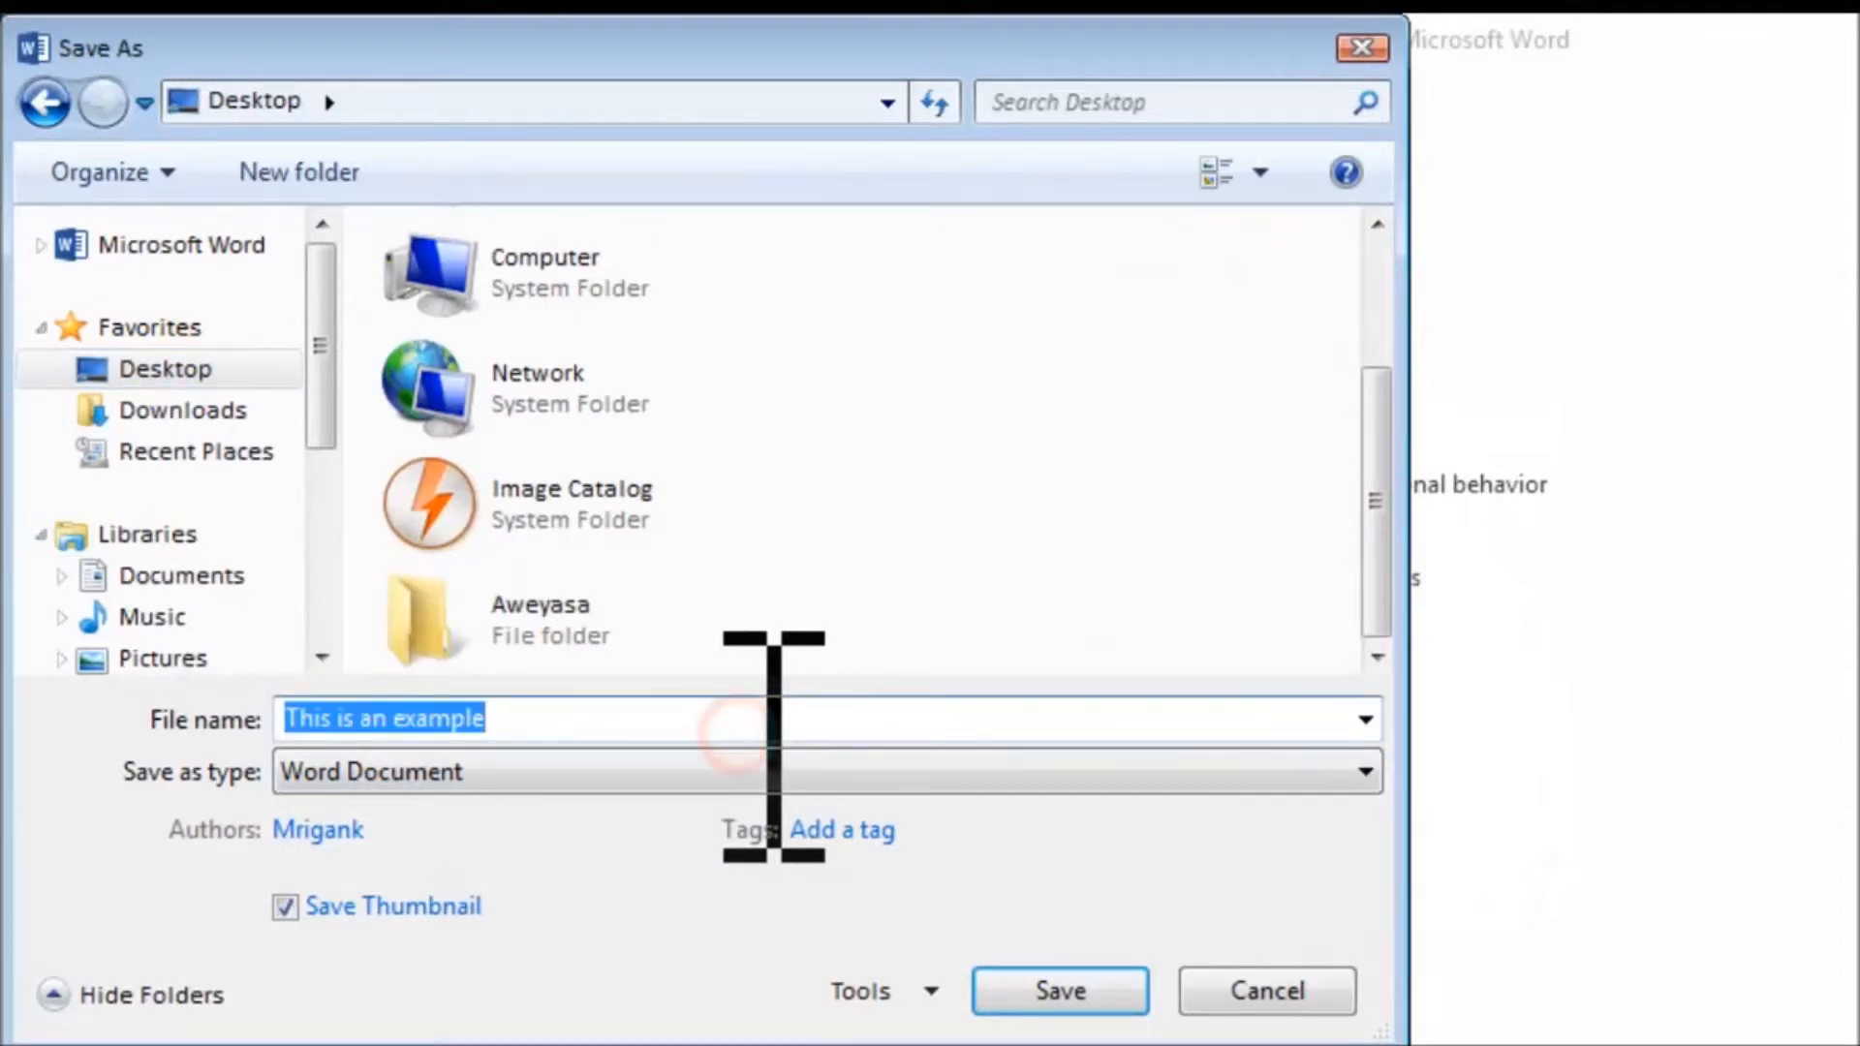
# Step: Save as PDF named 'Example', optimized for standard publishing
pyautogui.write('Example')
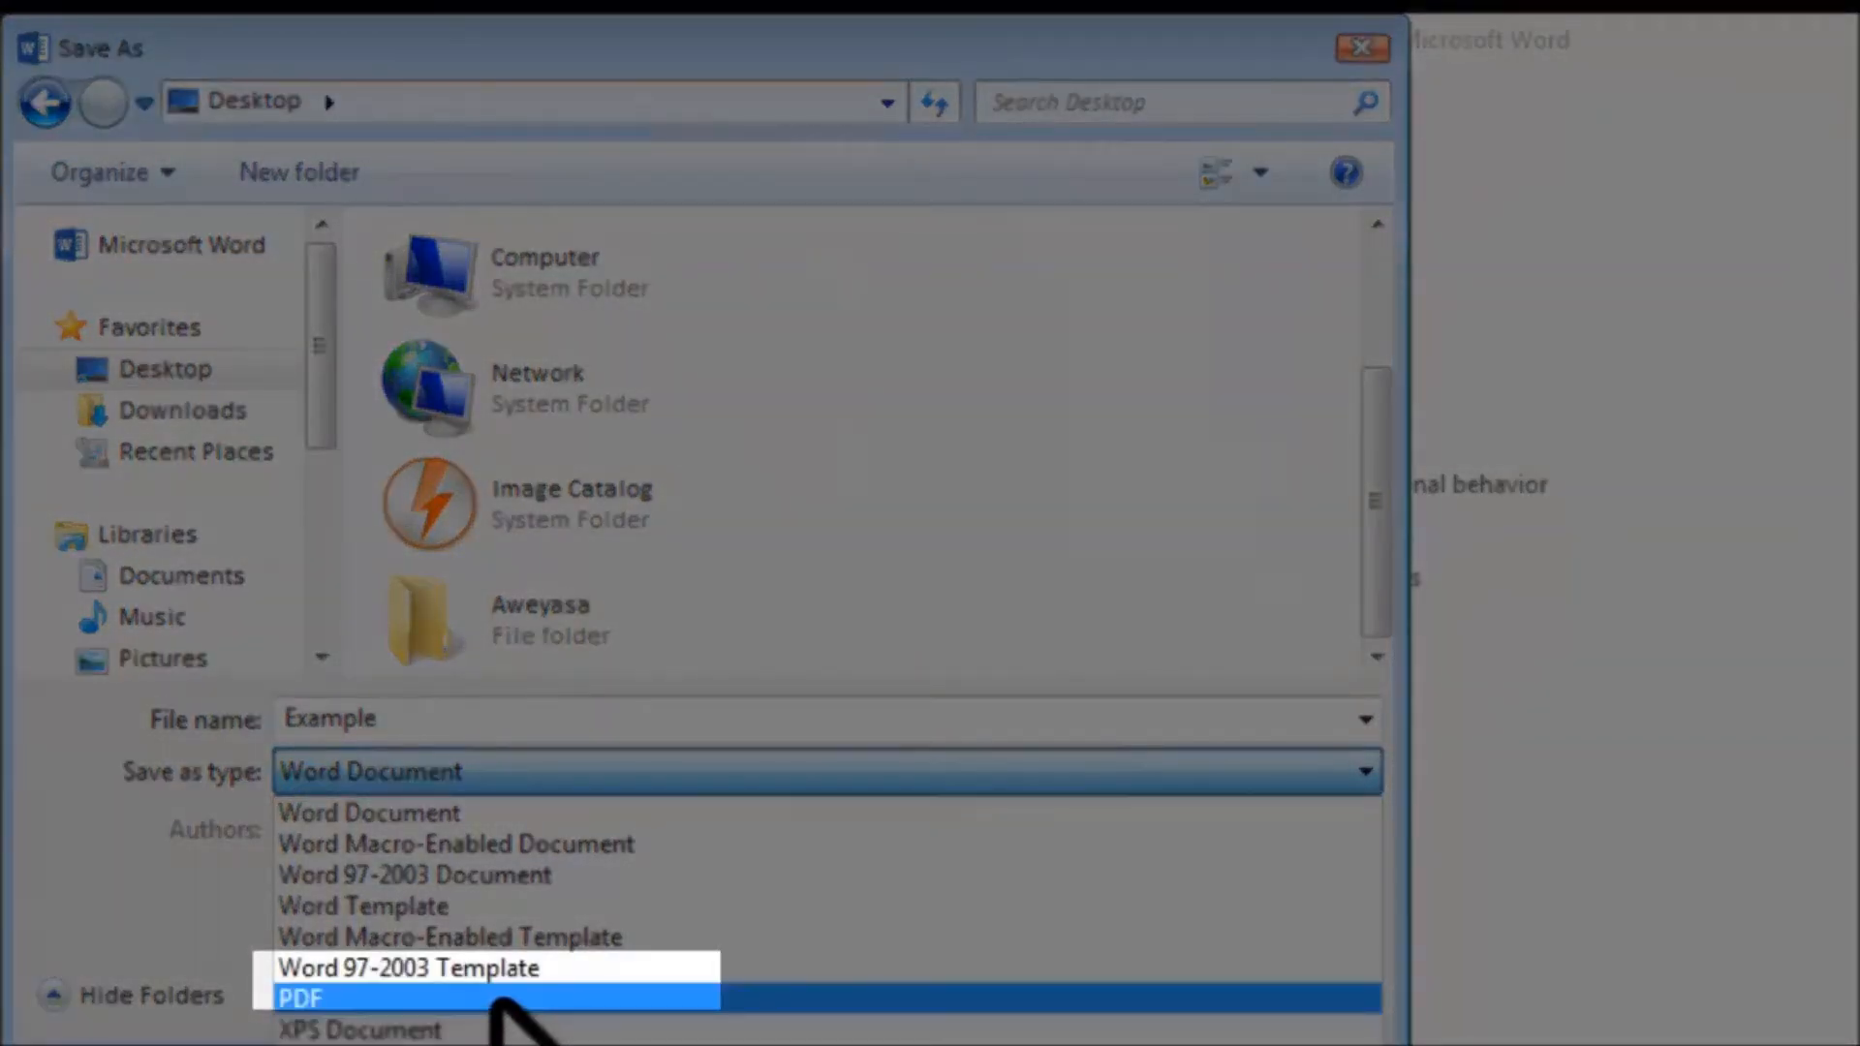
pyautogui.click(310, 994)
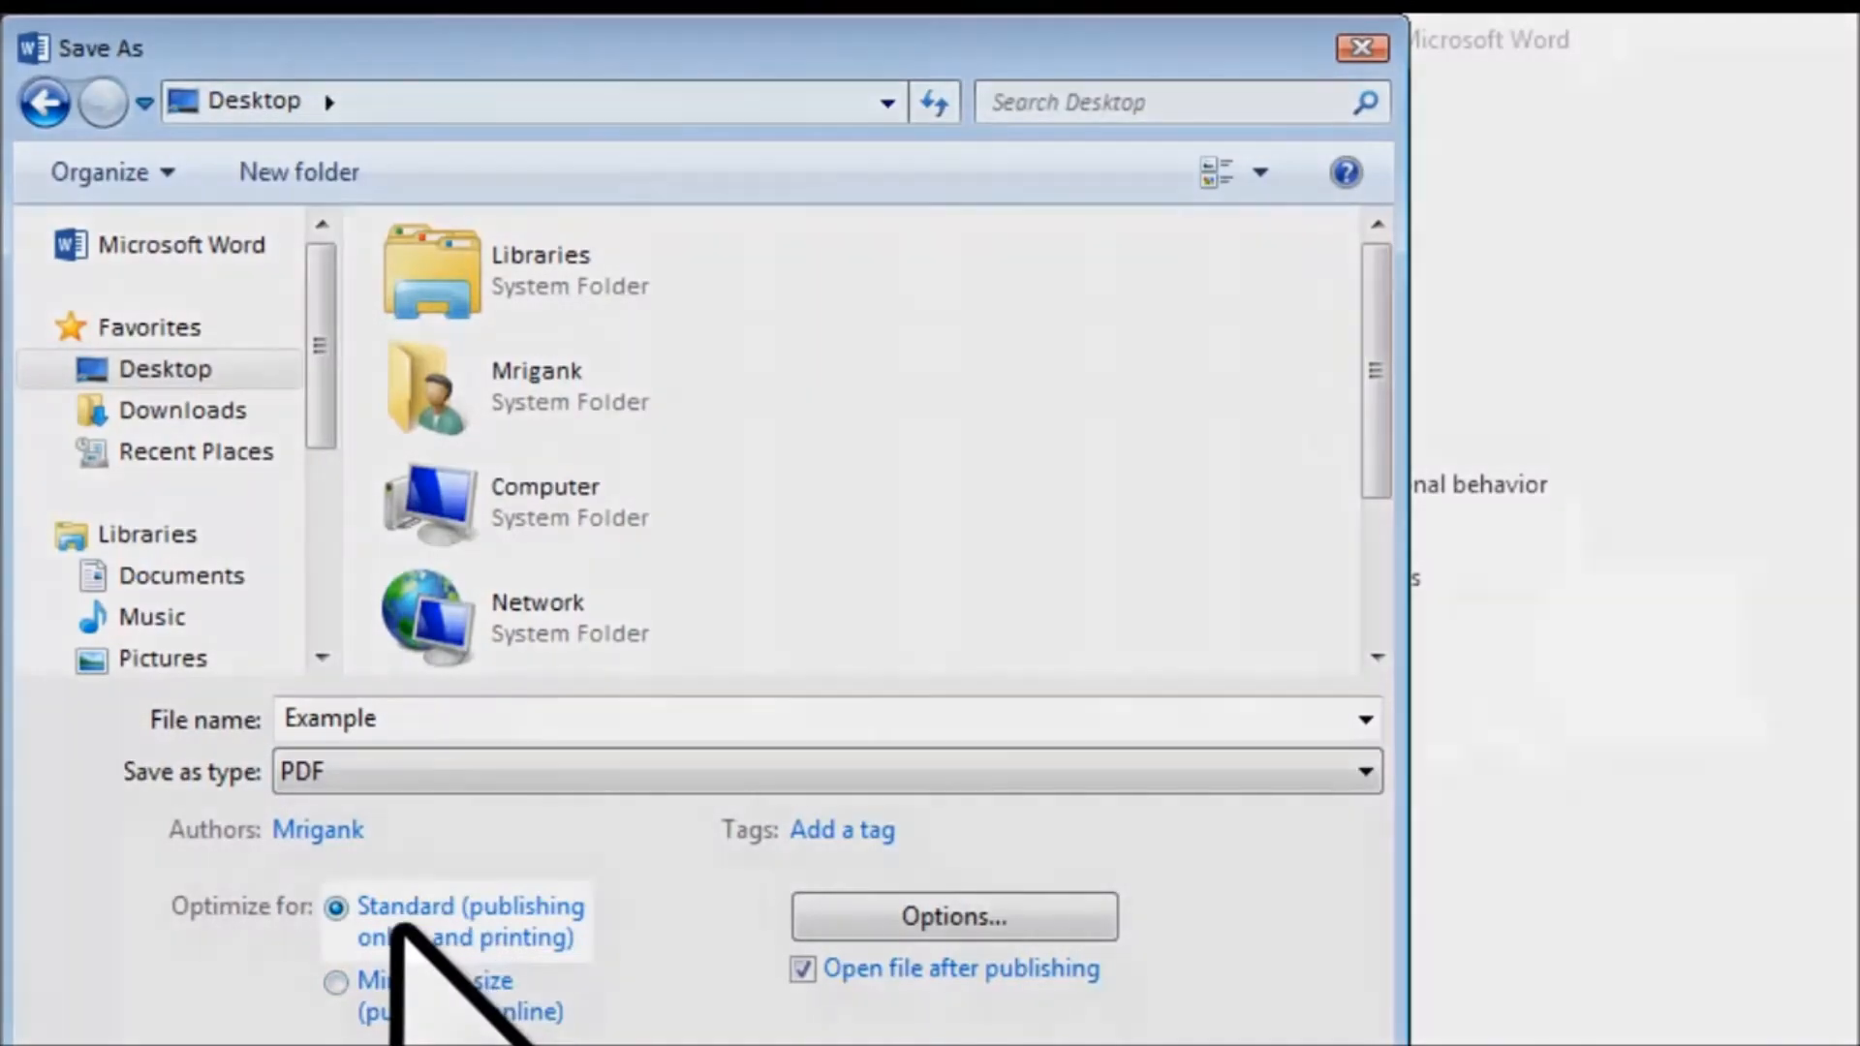
pyautogui.click(337, 907)
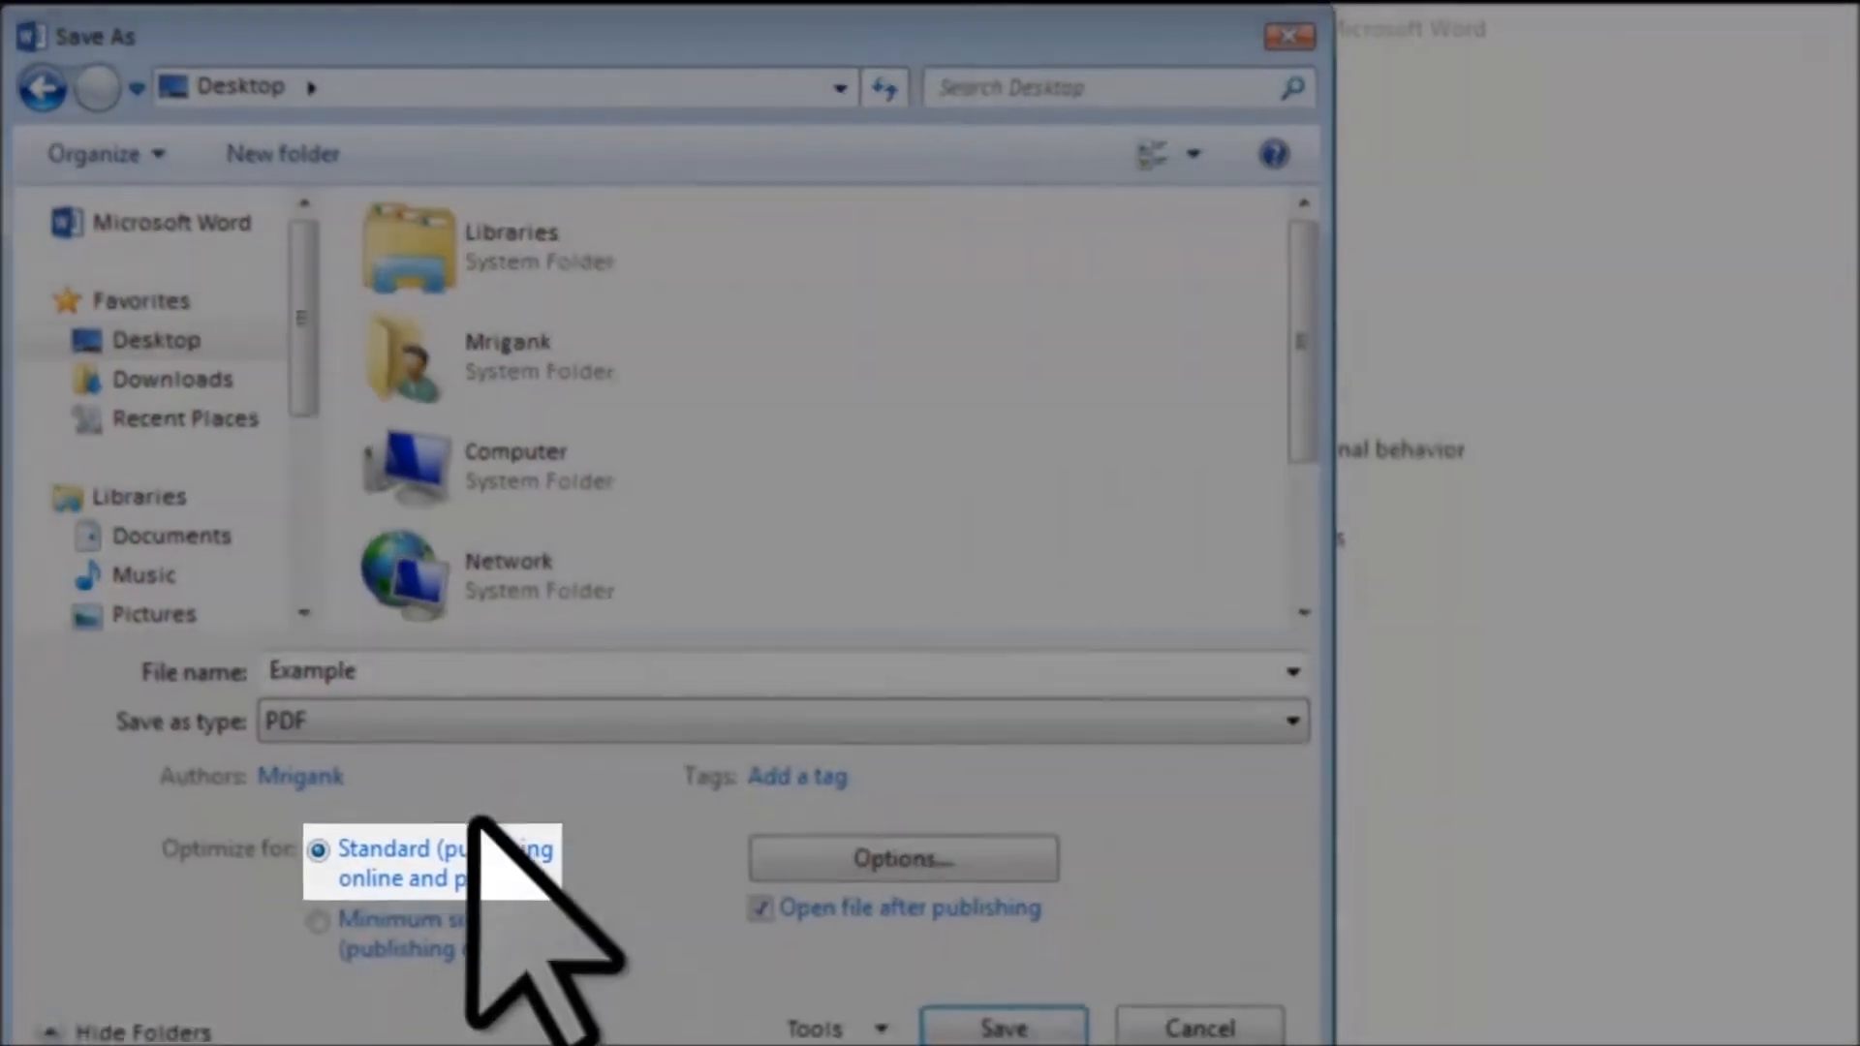
pyautogui.moveTo(987, 1023)
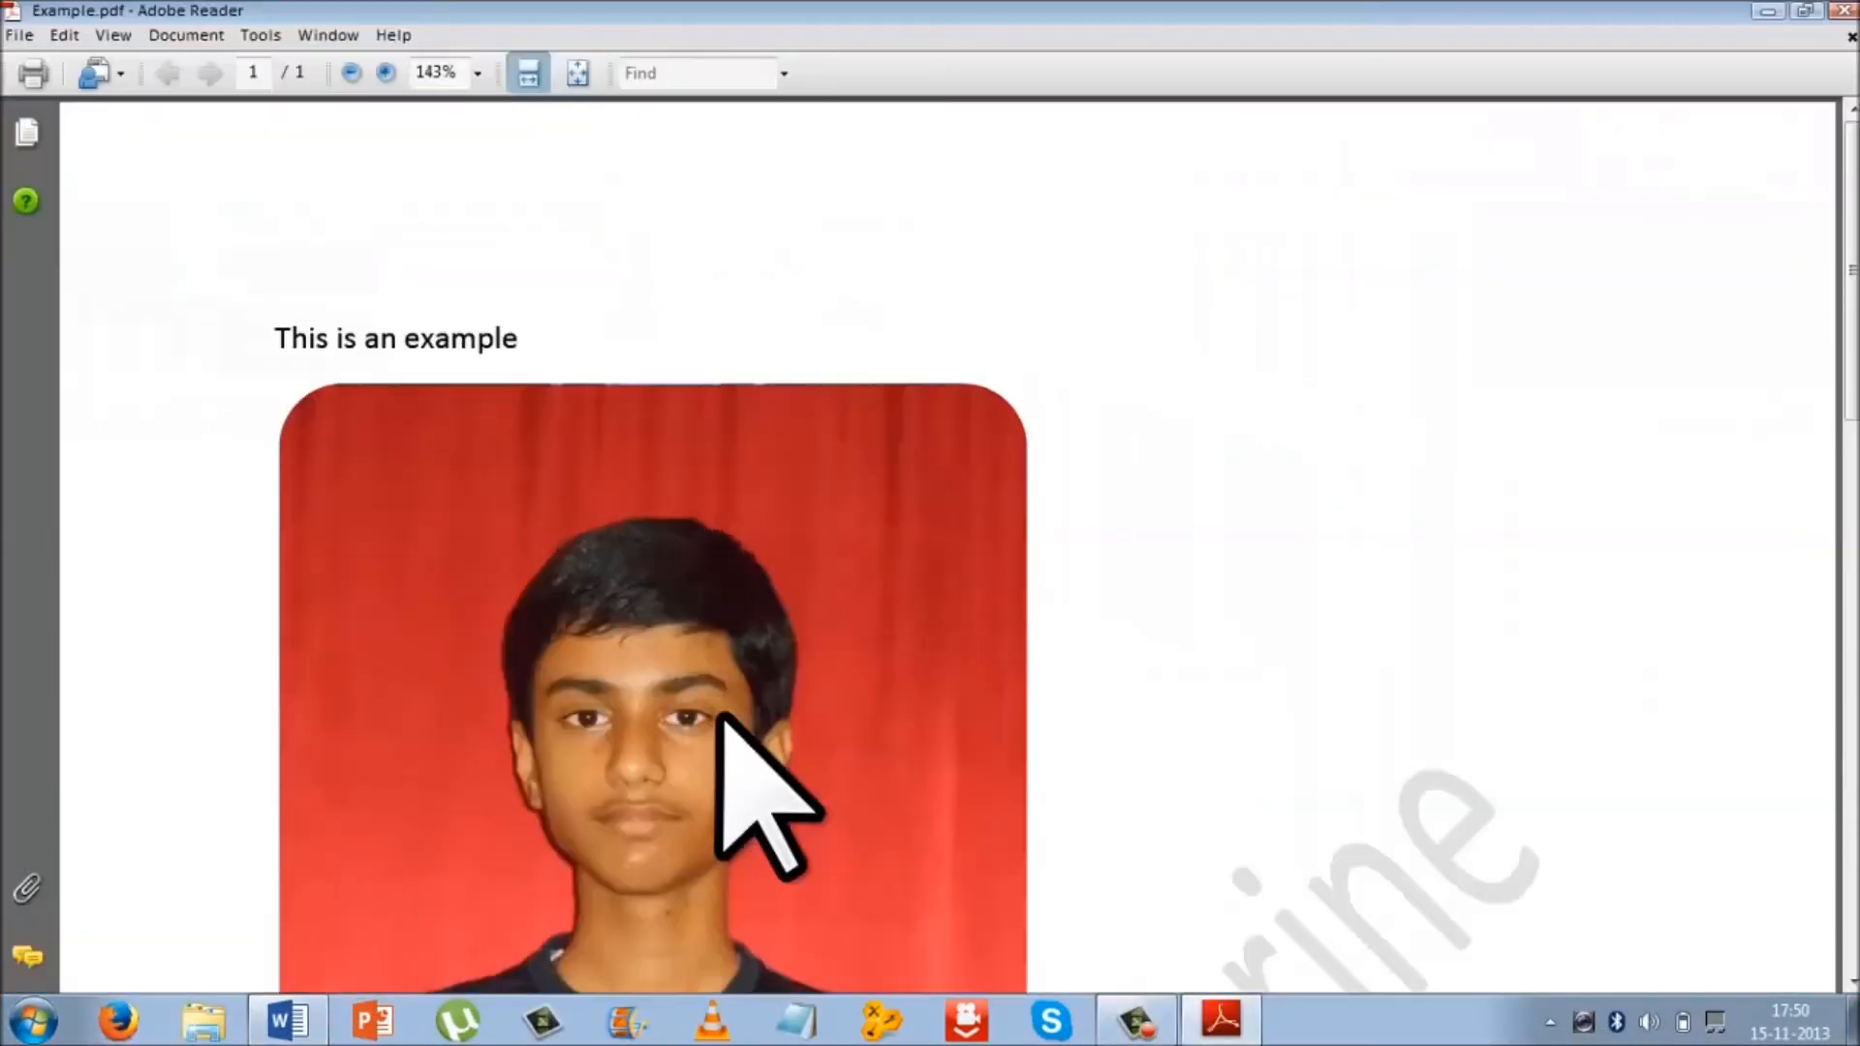
# Step: Scroll down Example.pdf in Adobe Reader to check the photo and watermark
pyautogui.scroll(-3)
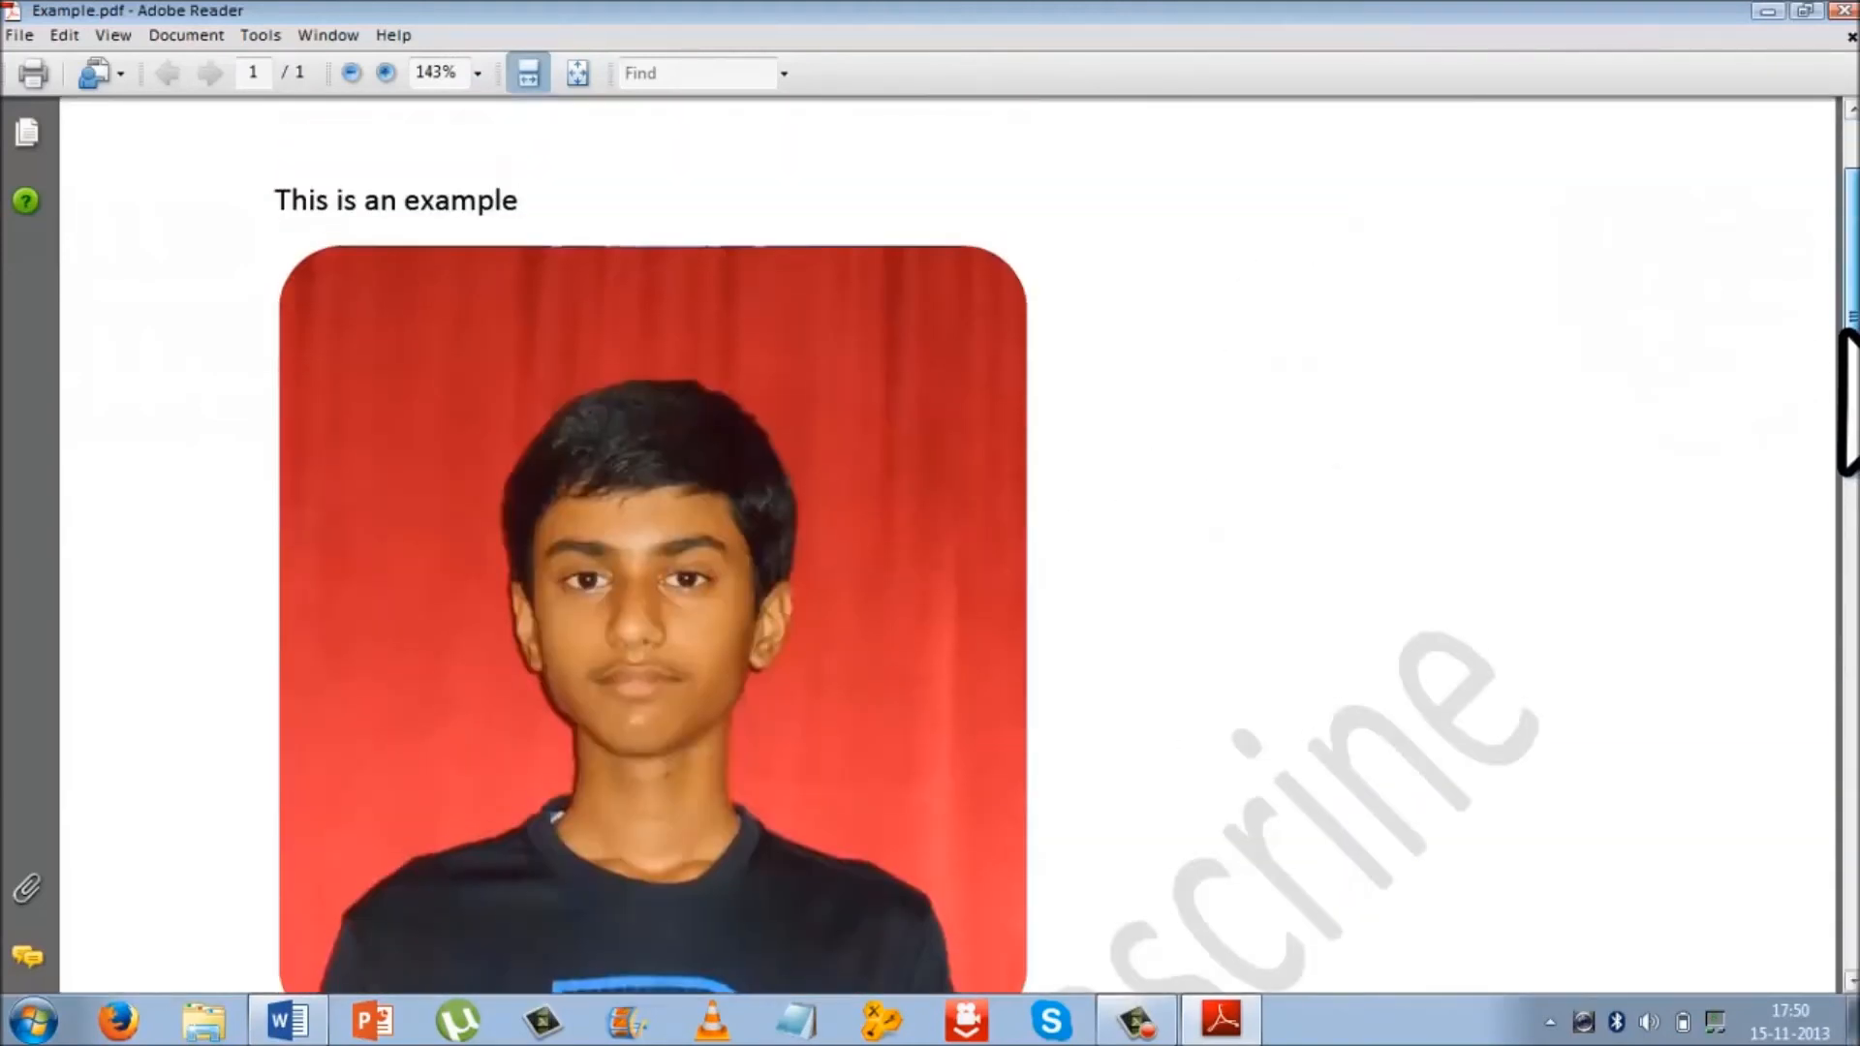
pyautogui.scroll(-3)
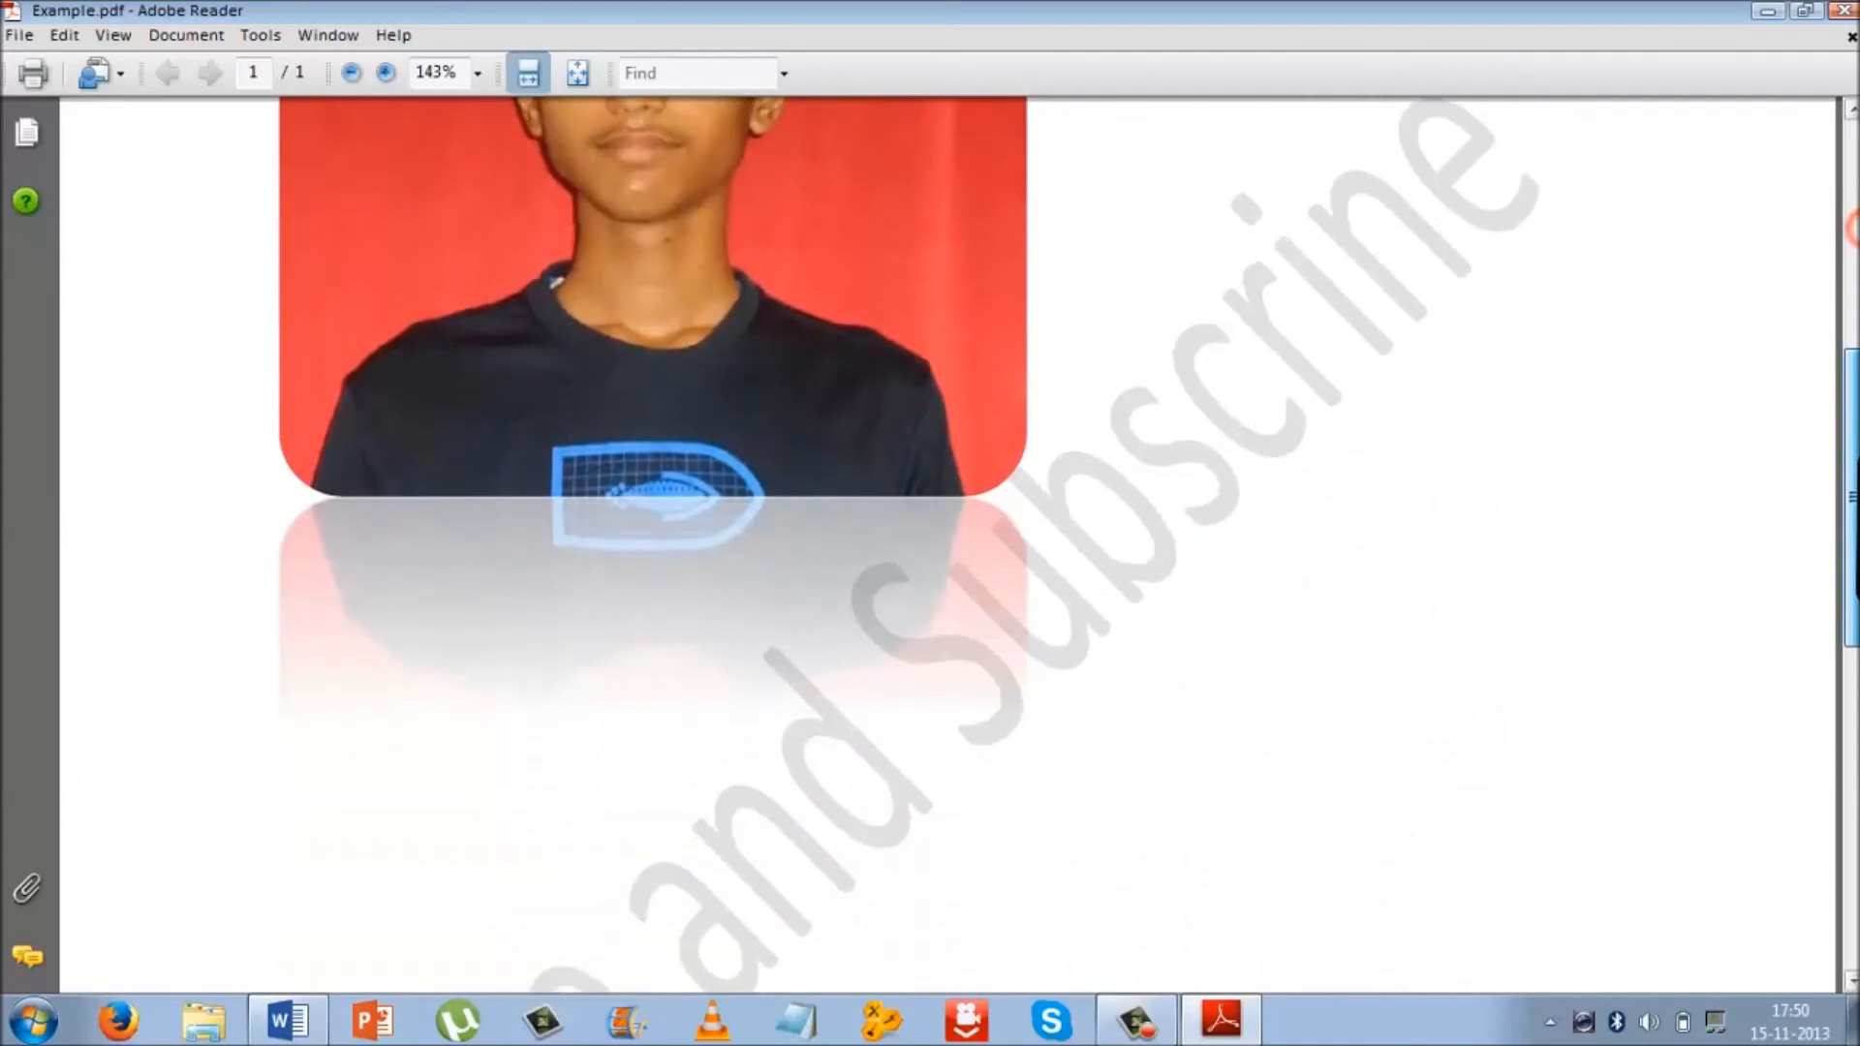